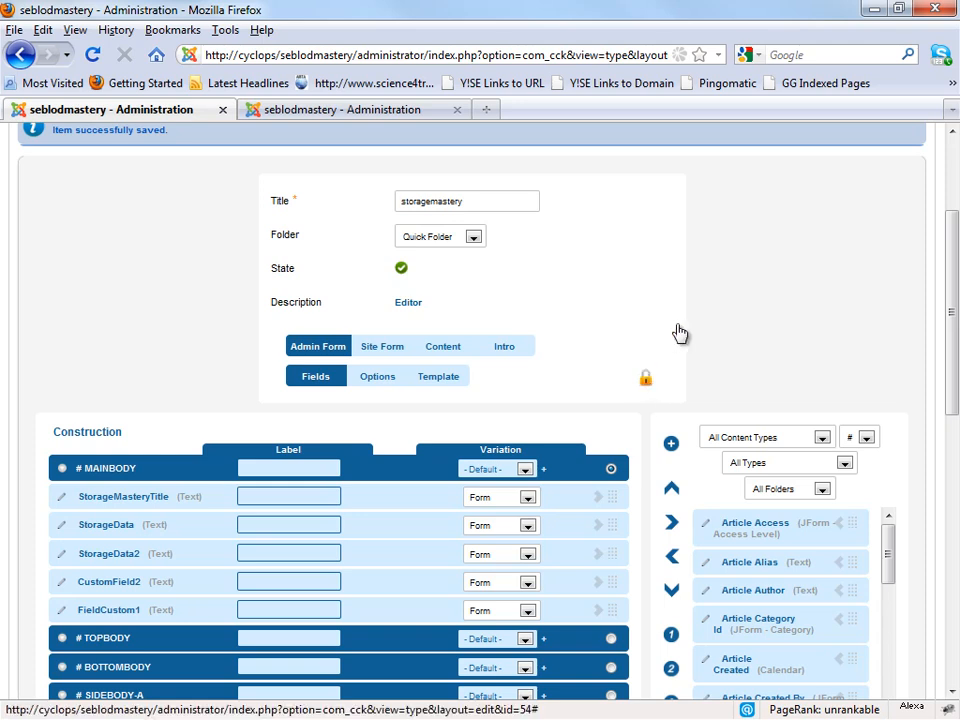
- Start a new field titled GeneralField
{"action": "scroll", "scroll_direction": "up", "scroll_amount": 3}
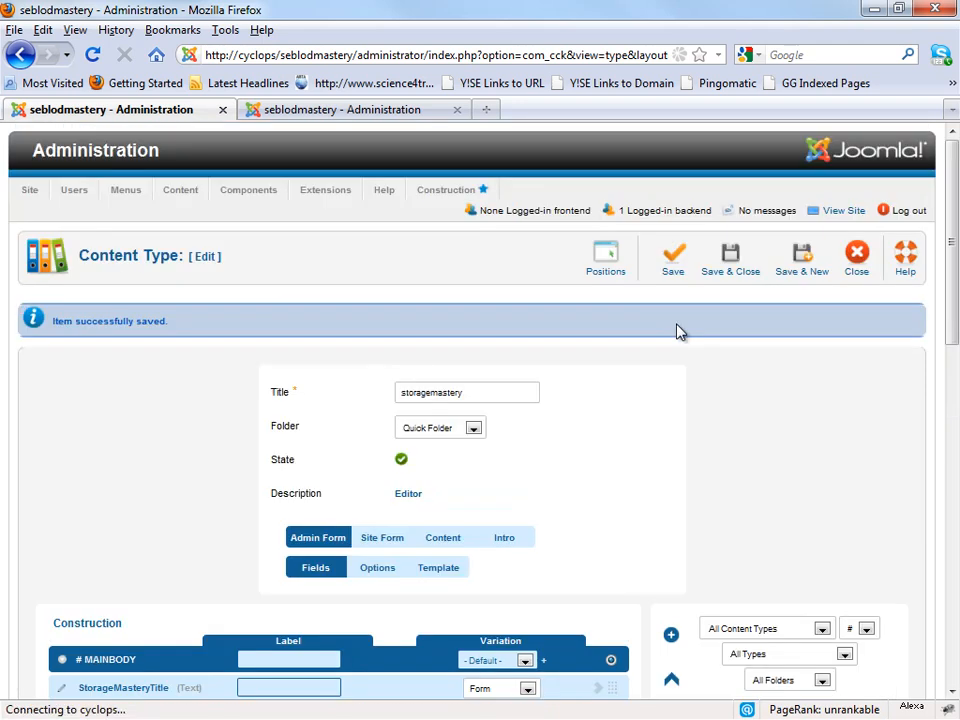
{"action": "scroll", "scroll_direction": "down", "scroll_amount": 3}
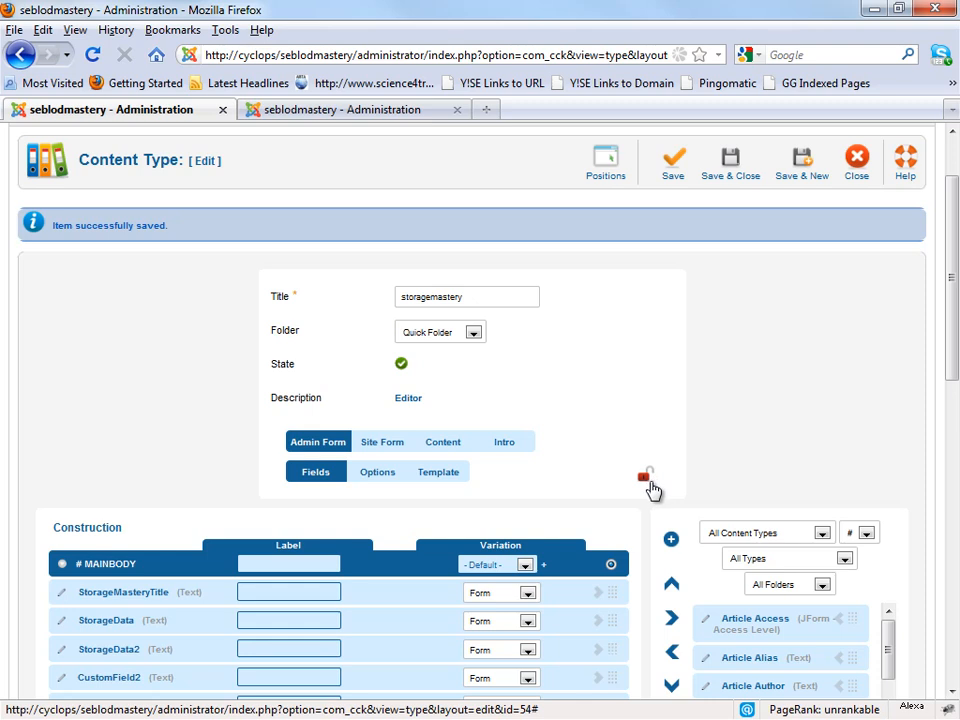
{"action": "scroll", "scroll_direction": "down", "scroll_amount": 3}
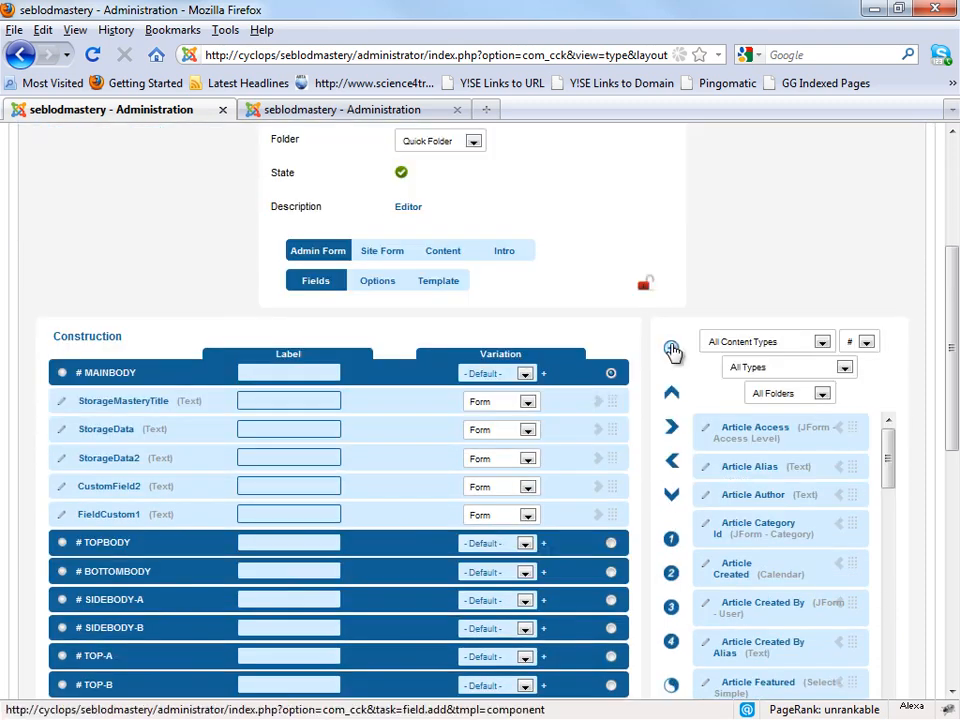
{"action": "mouse_move", "coordinate": [672, 348]}
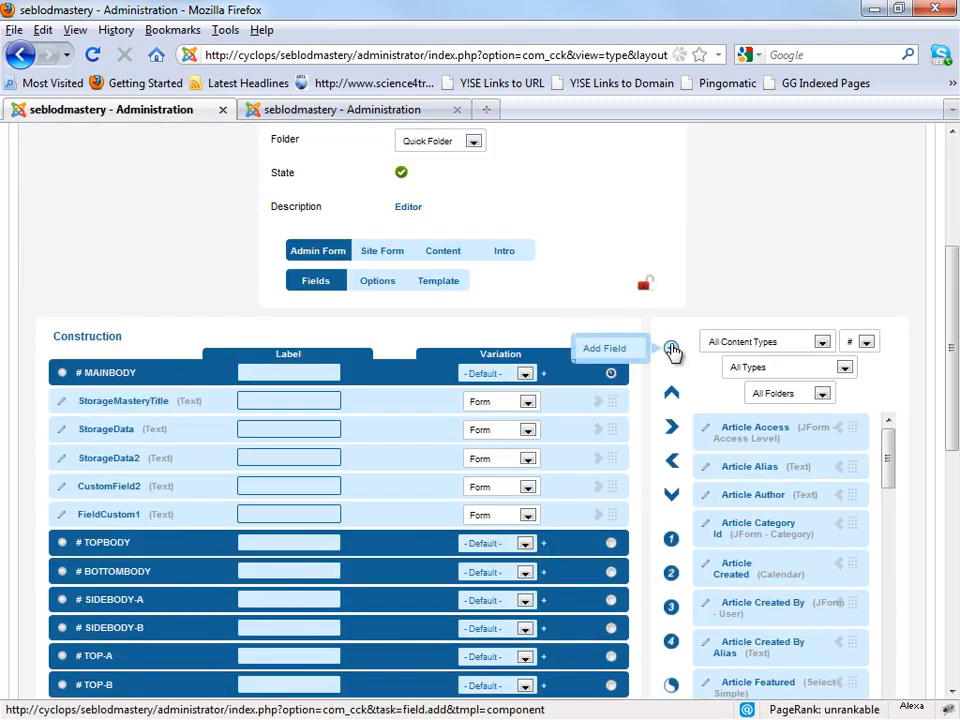
{"action": "left_click", "coordinate": [604, 348]}
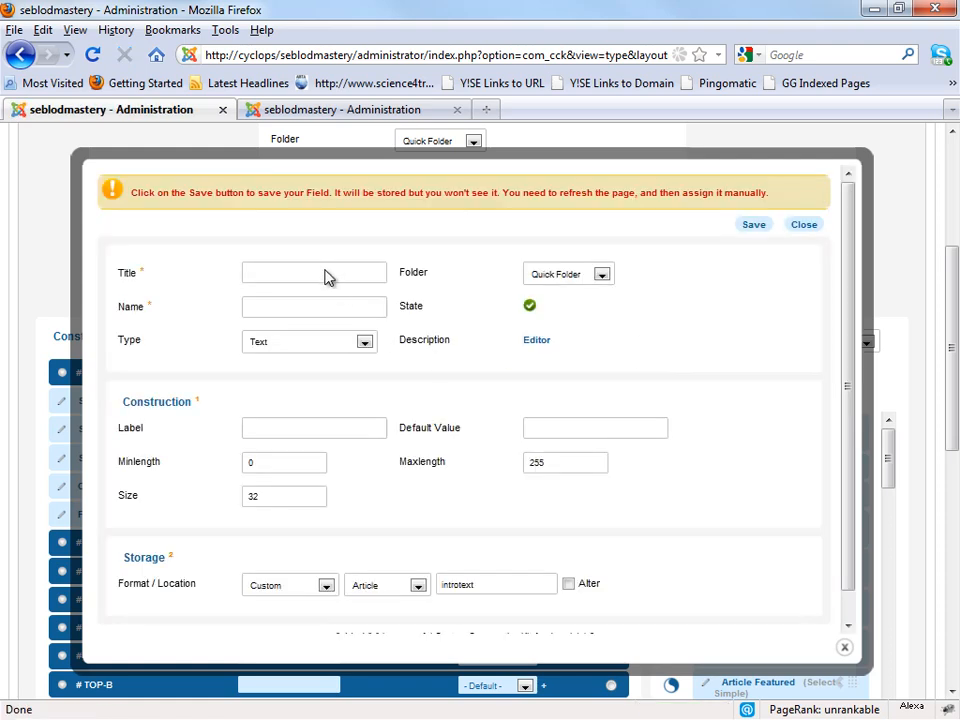
{"action": "left_click", "coordinate": [314, 272]}
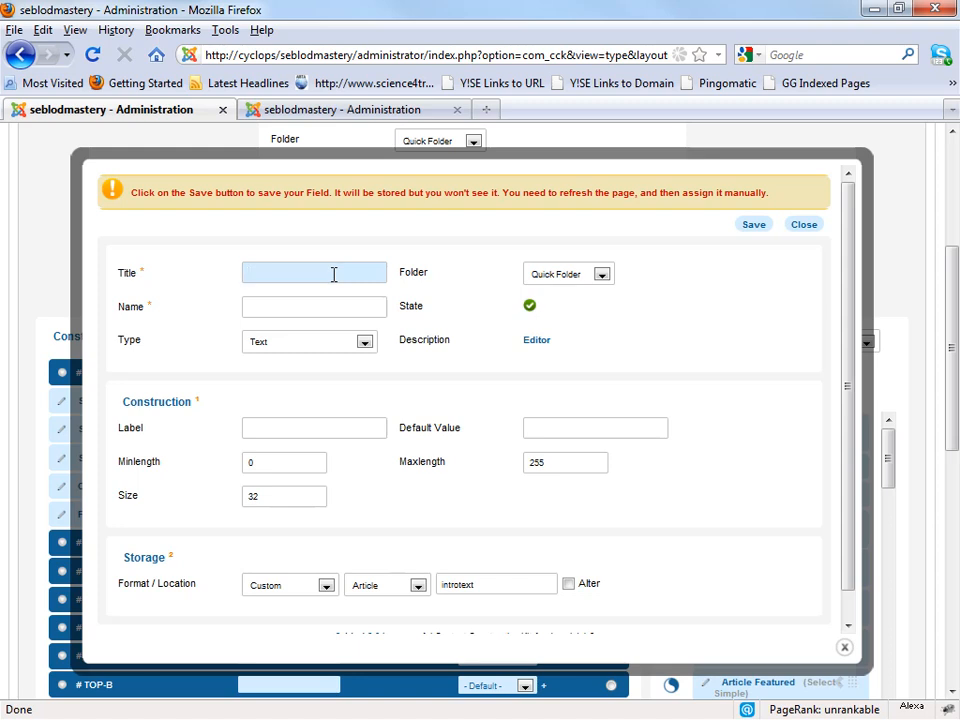
{"action": "left_click", "coordinate": [314, 272]}
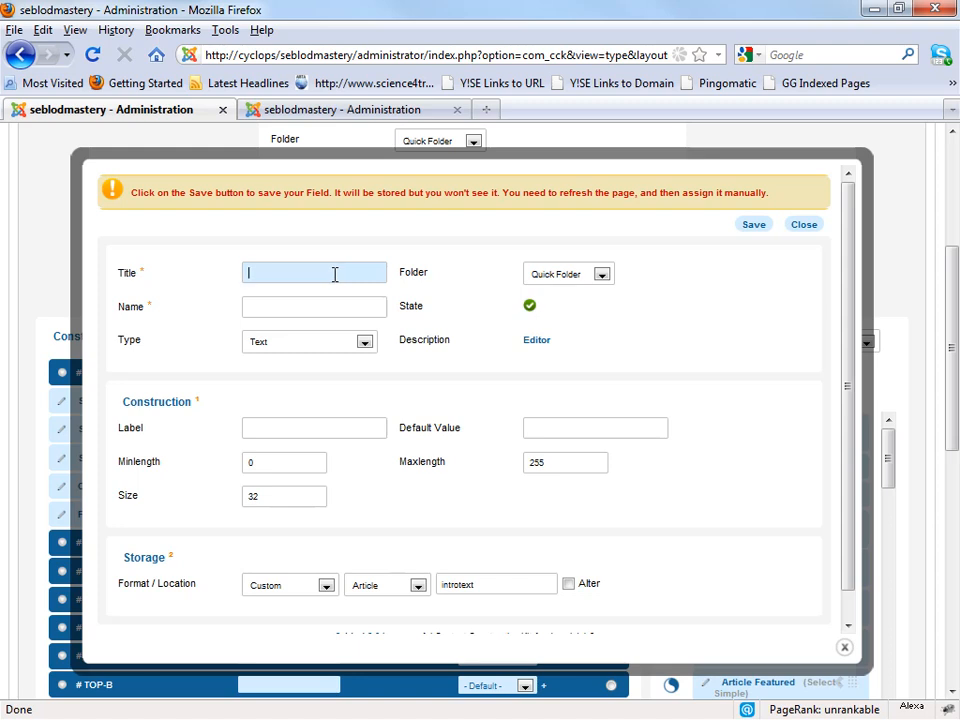
{"action": "type", "text": "General"}
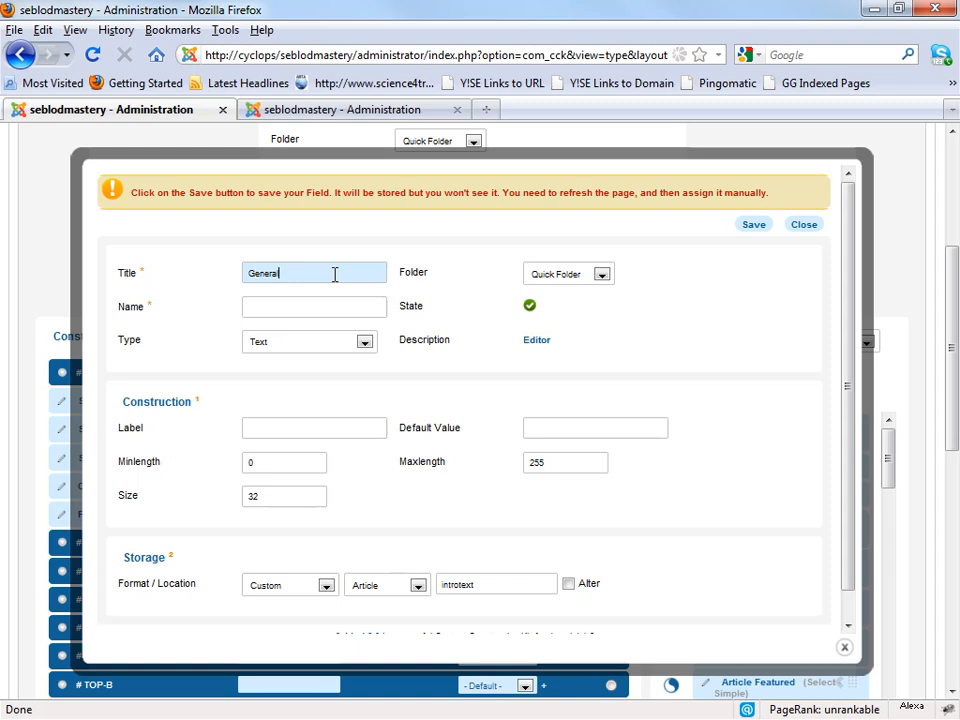
{"action": "type", "text": "Field"}
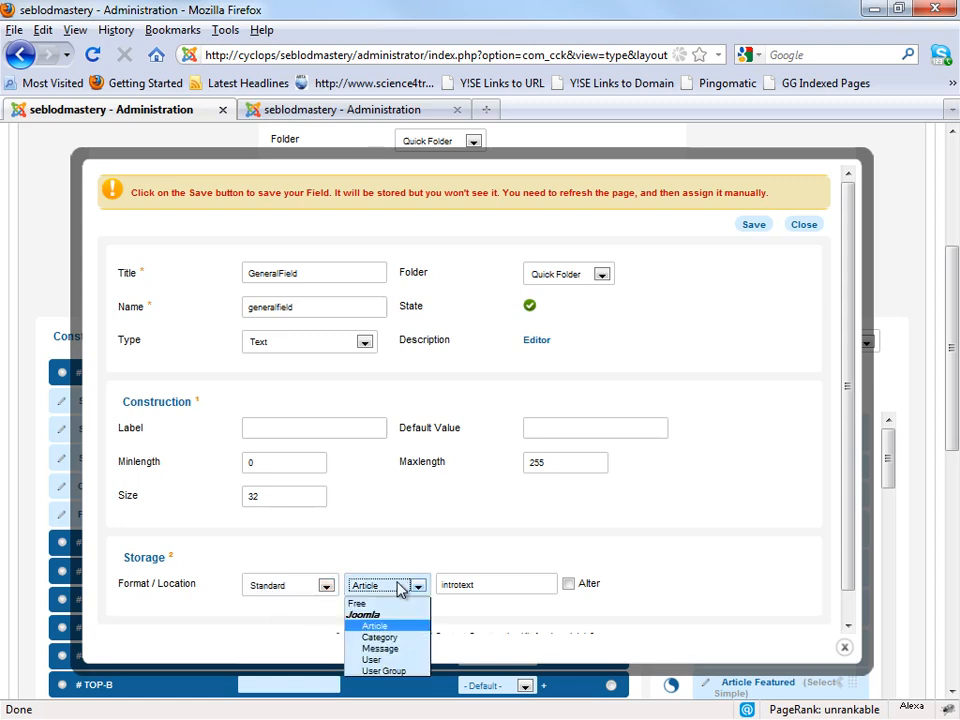
- Store it as Standard / Article in the tagging column and save the field
{"action": "left_click", "coordinate": [374, 624]}
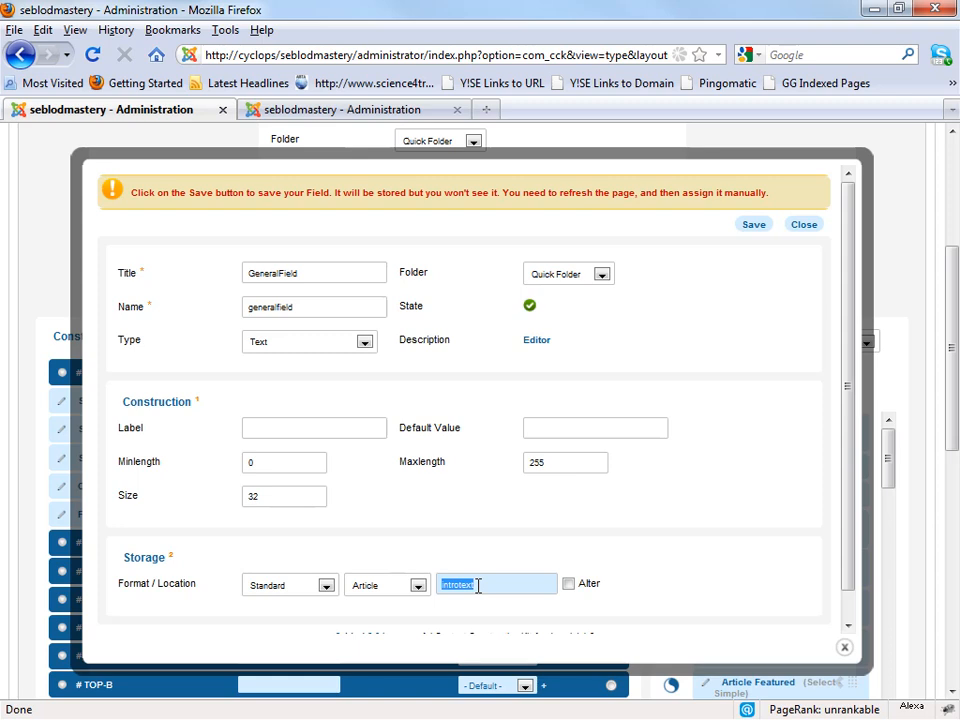
{"action": "type", "text": "tagging"}
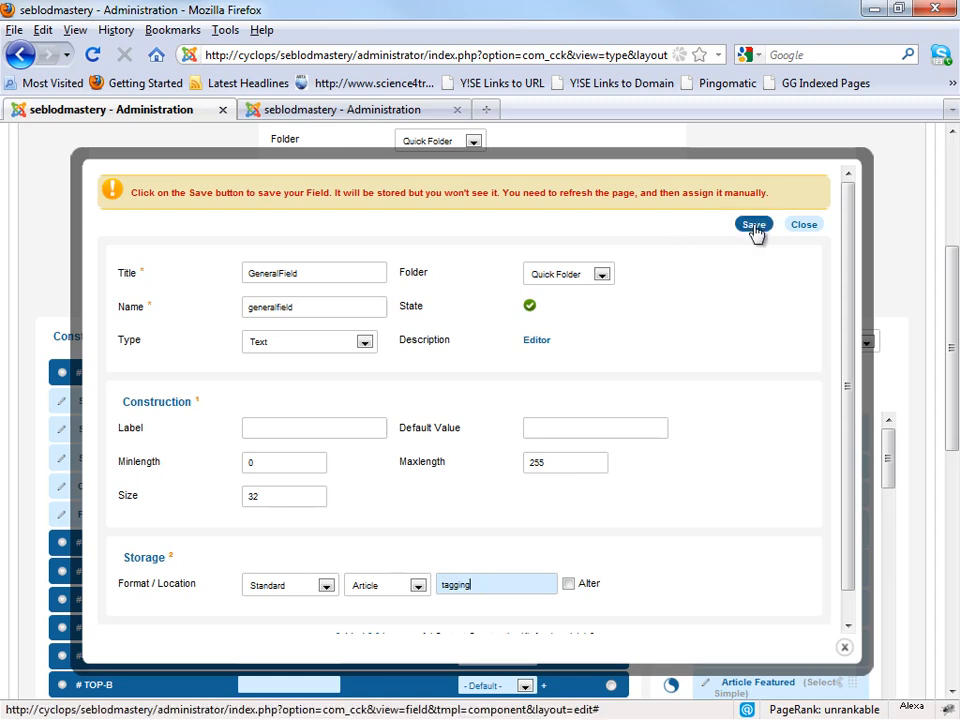
{"action": "left_click", "coordinate": [752, 224]}
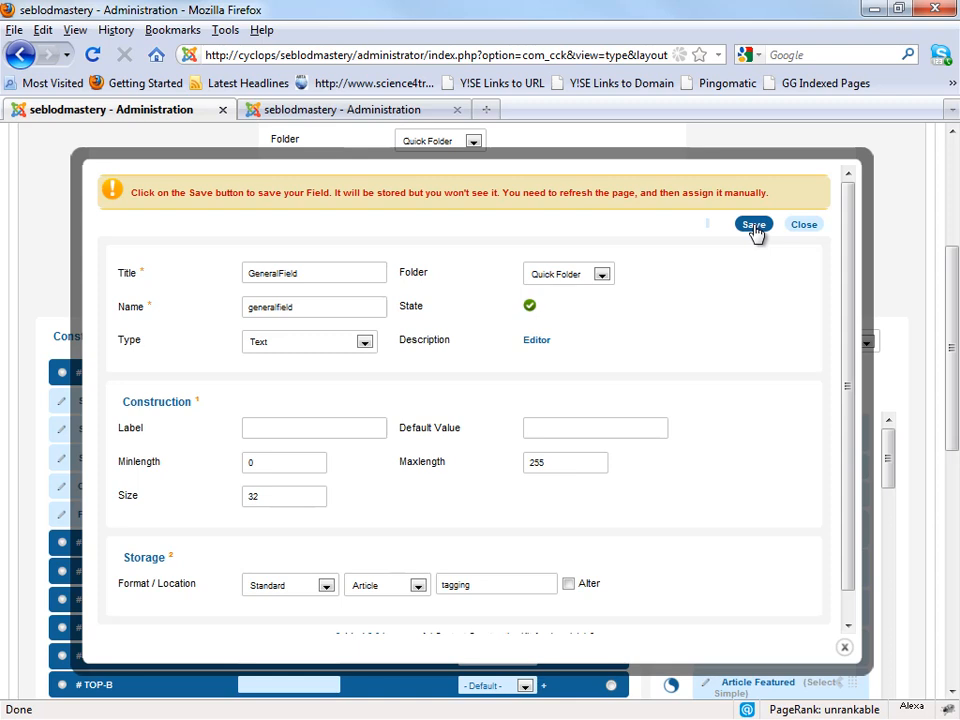
- Add GeneralField from the Quick Folder to MAINBODY and save the storagemastery content type
{"action": "left_click", "coordinate": [752, 224]}
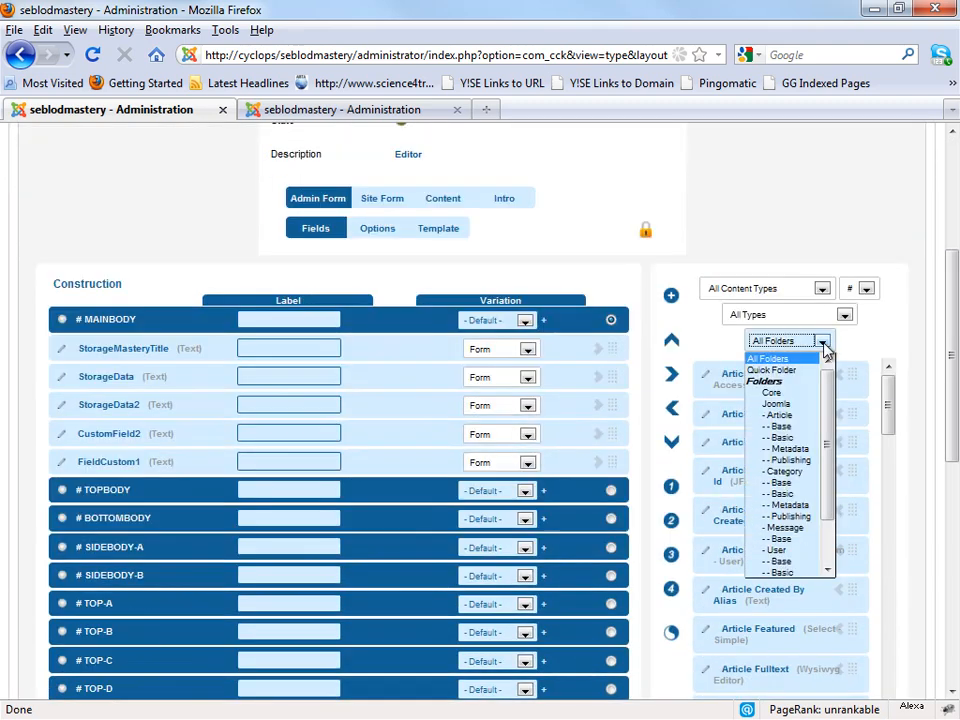
{"action": "left_click", "coordinate": [772, 370]}
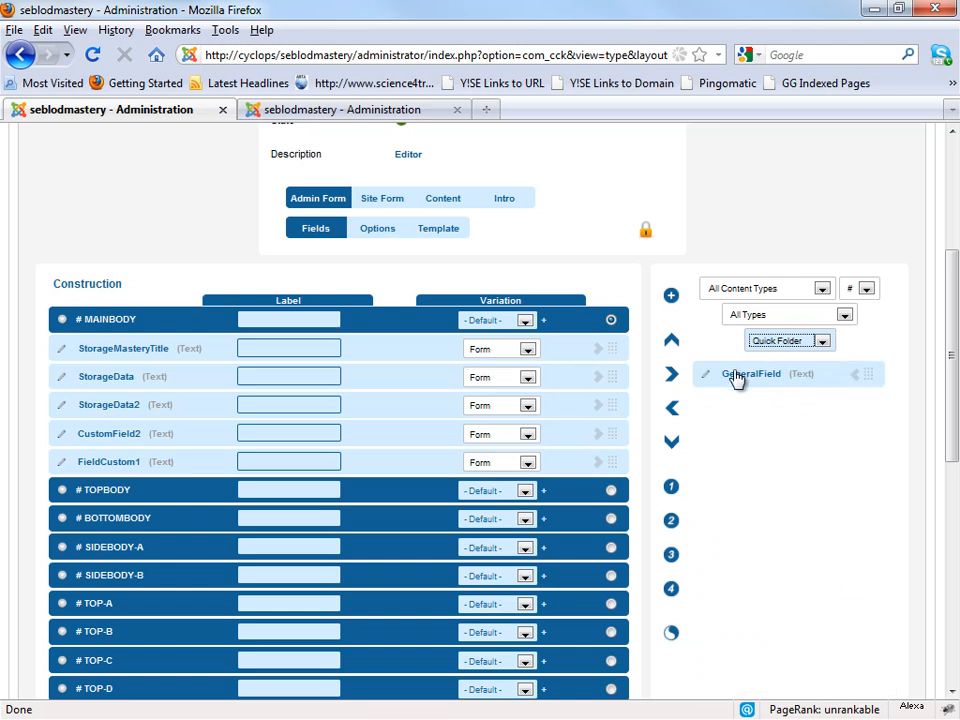
{"action": "mouse_move", "coordinate": [858, 384]}
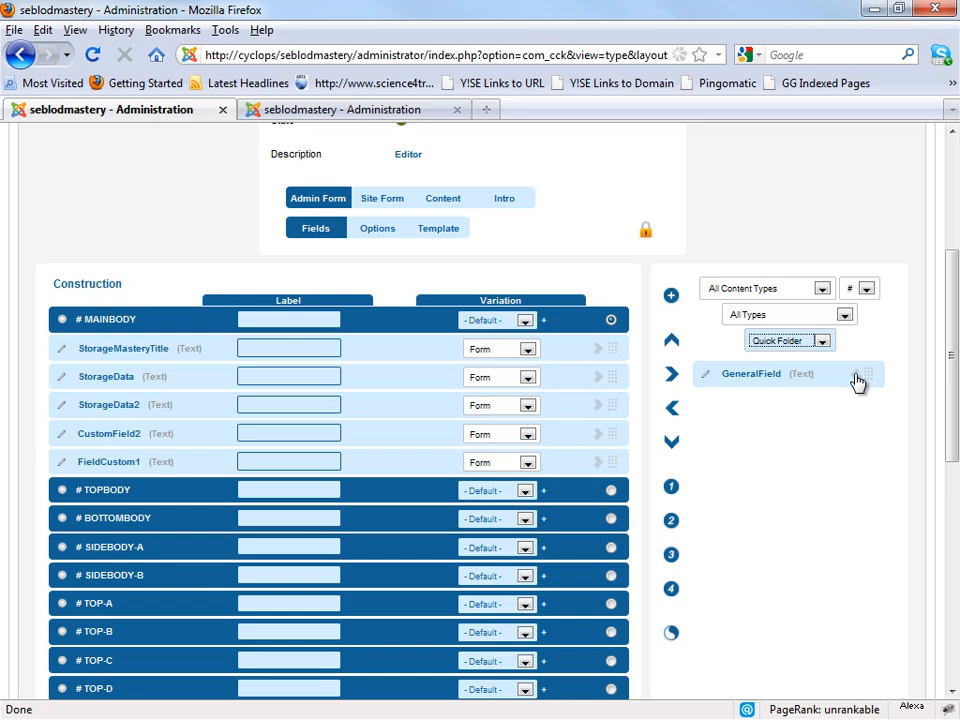
{"action": "left_click", "coordinate": [862, 374]}
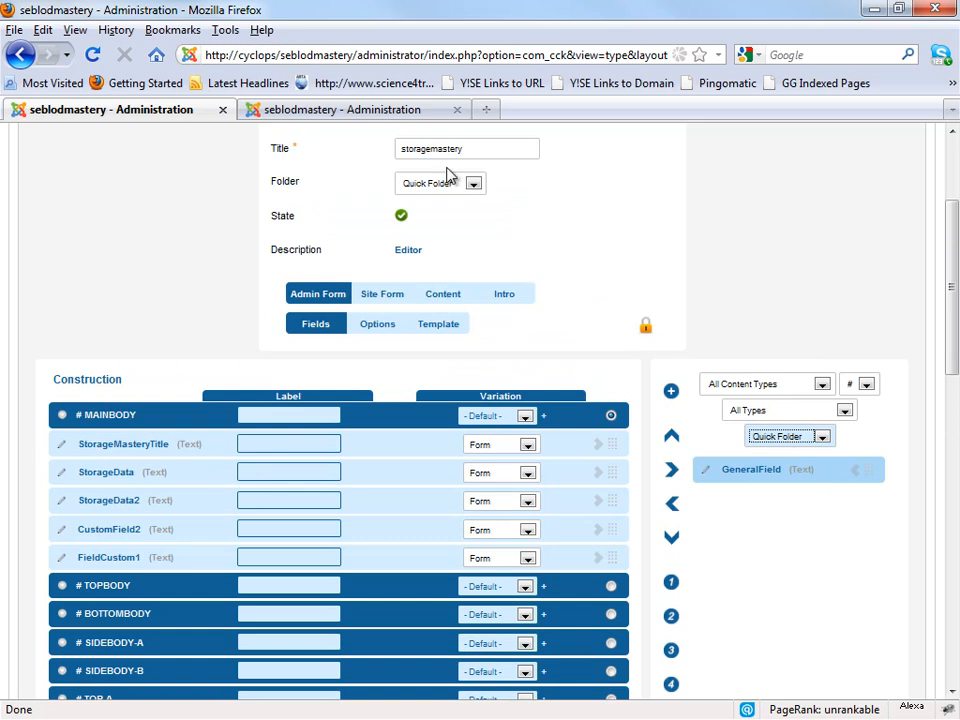
{"action": "mouse_move", "coordinate": [644, 318]}
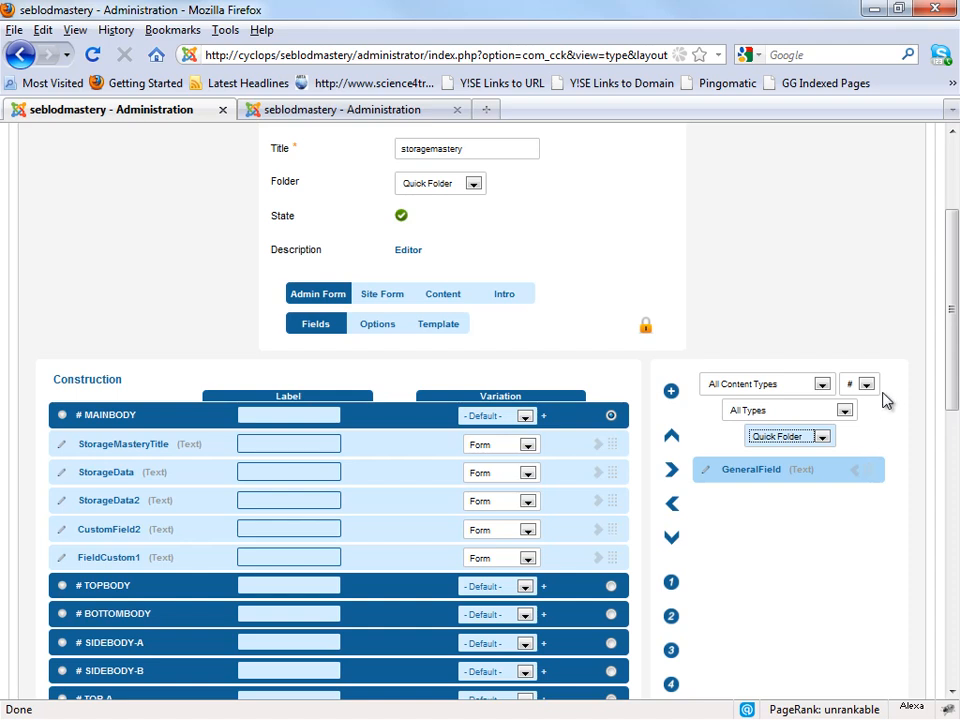
{"action": "mouse_move", "coordinate": [864, 472]}
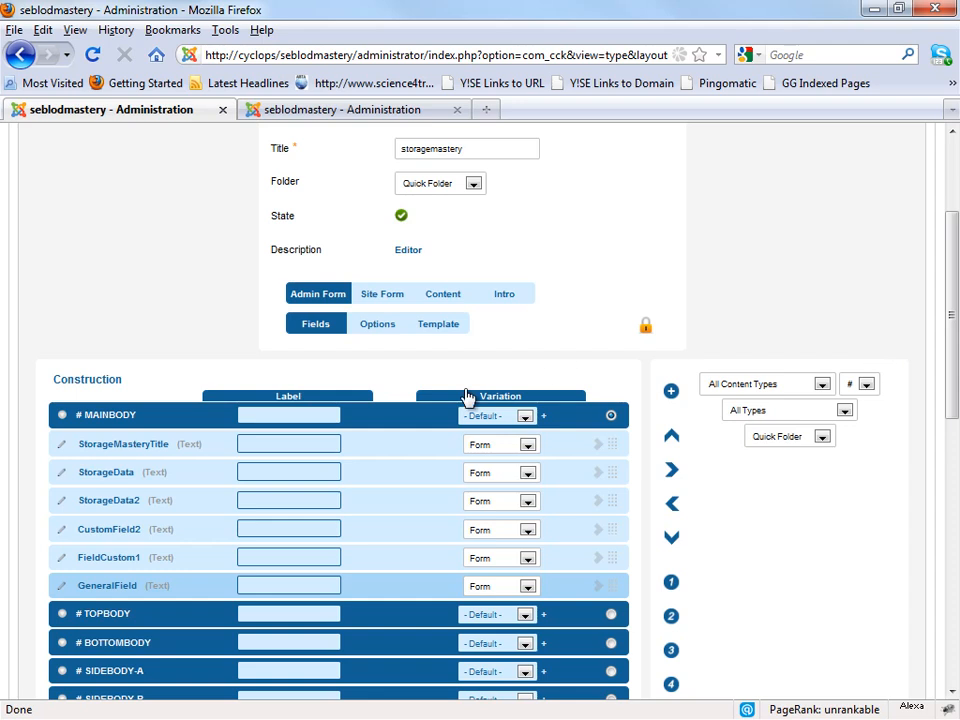
{"action": "scroll", "scroll_direction": "up", "scroll_amount": 3}
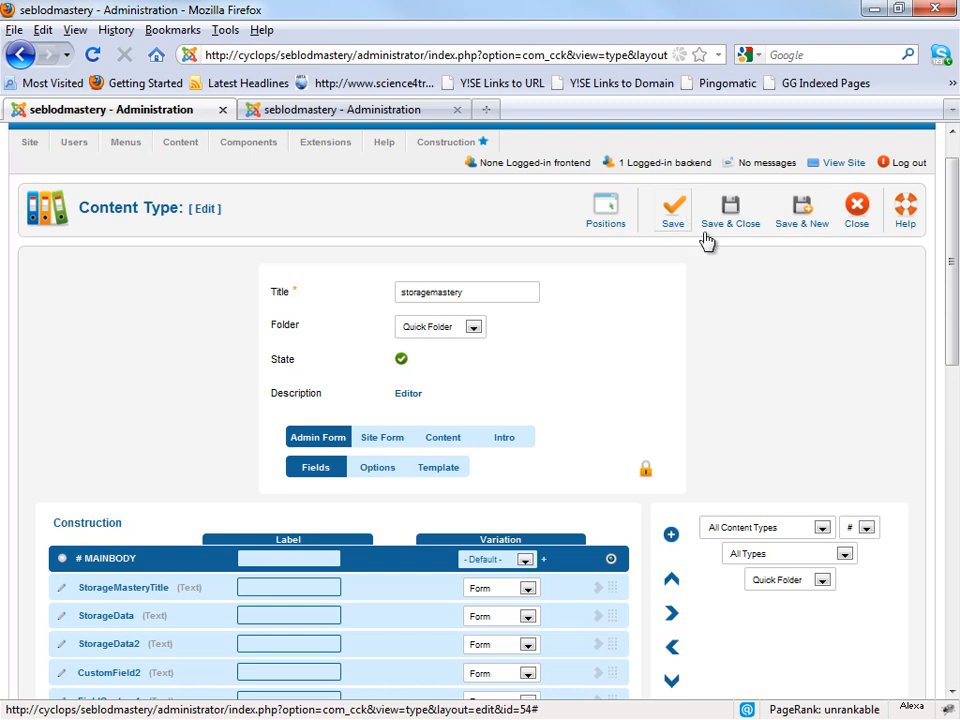
{"action": "left_click", "coordinate": [672, 210]}
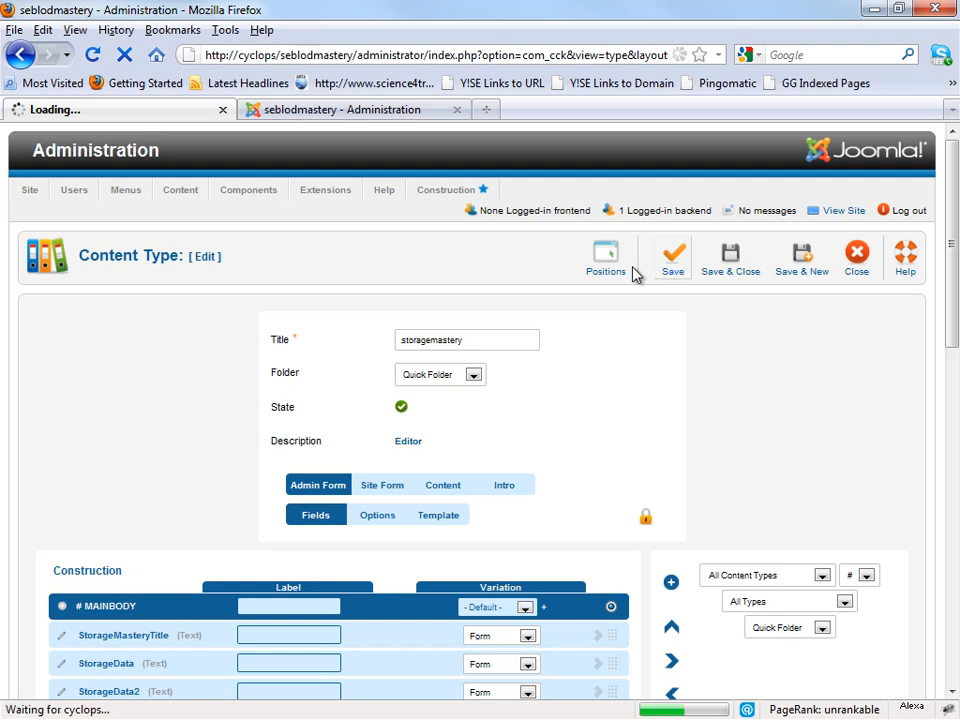
- Fill GeneralField with 'This is general type of fieldtype' and save the storagemastery entry
{"action": "left_click", "coordinate": [672, 256]}
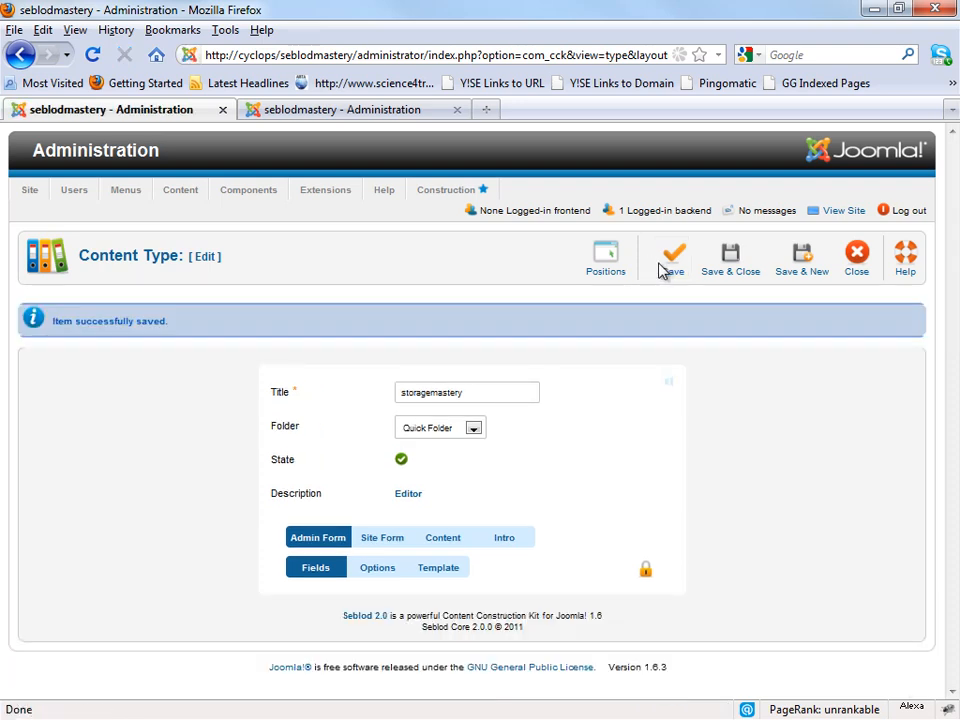
{"action": "mouse_move", "coordinate": [630, 288]}
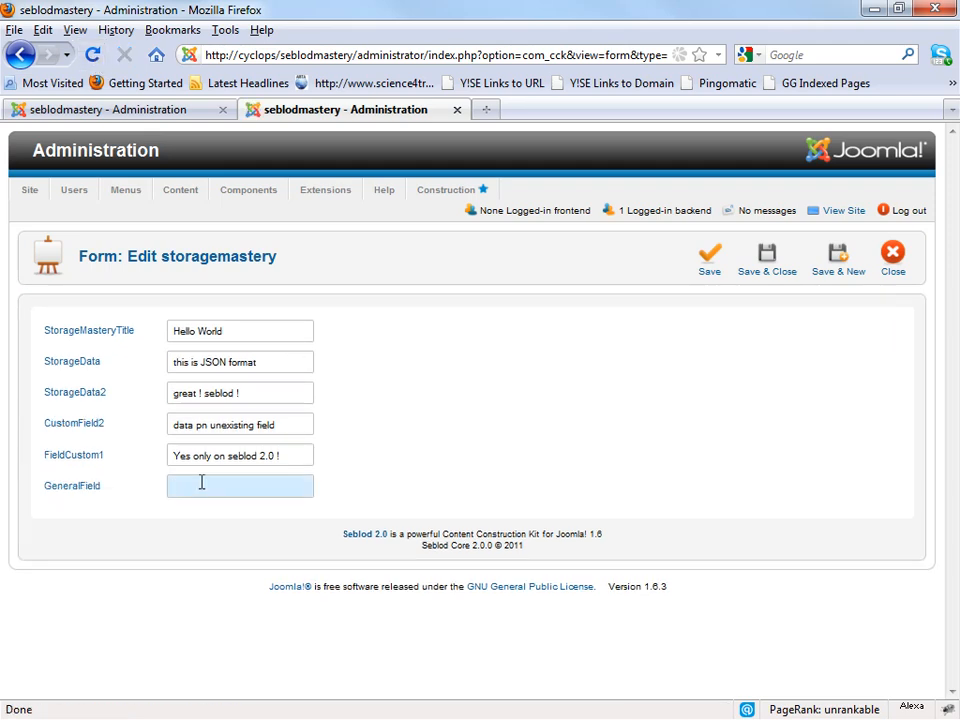
{"action": "type", "text": "This is"}
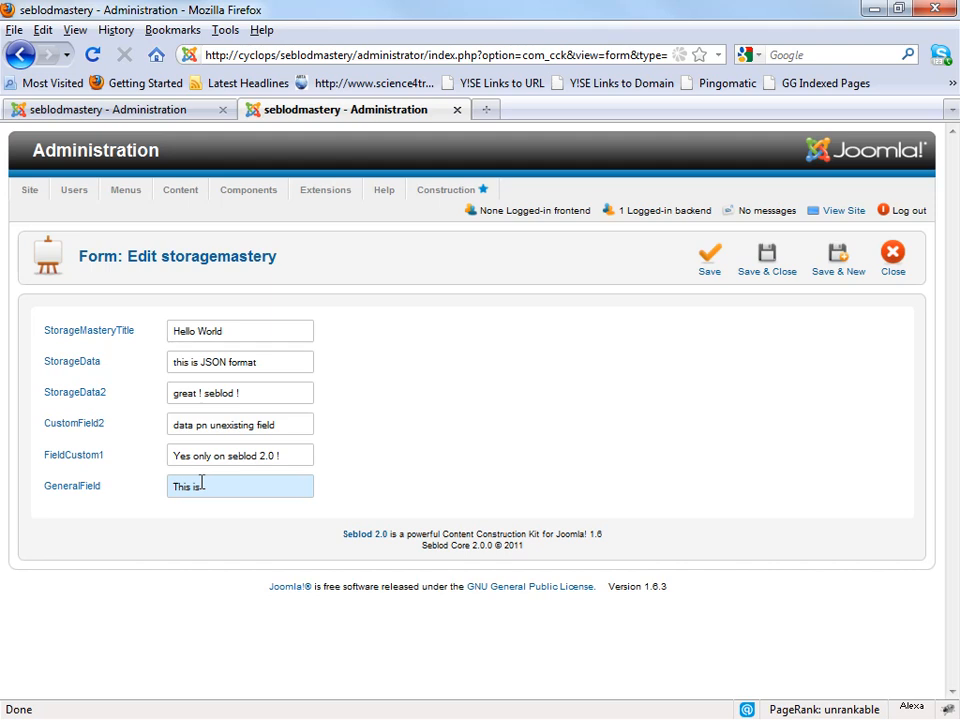
{"action": "type", "text": "general"}
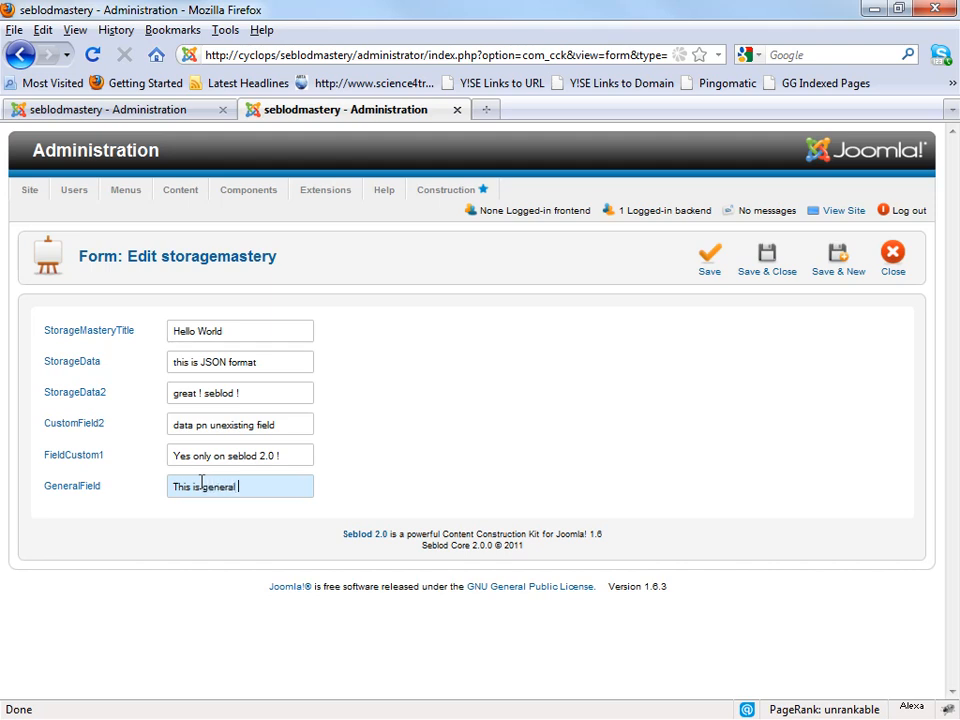
{"action": "type", "text": "type o"}
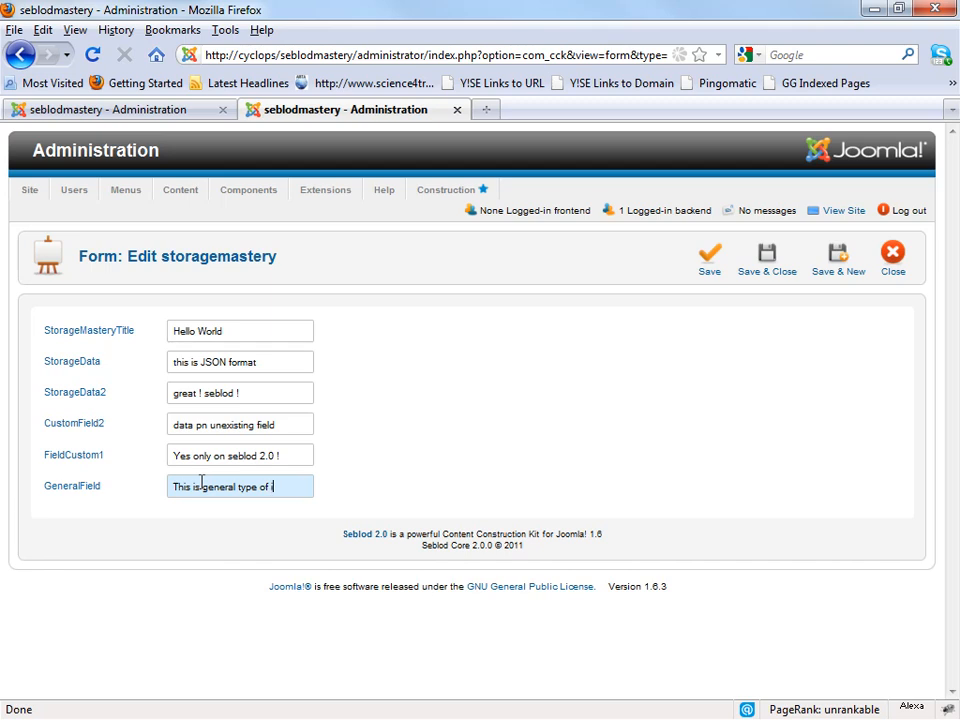
{"action": "type", "text": "fieldty"}
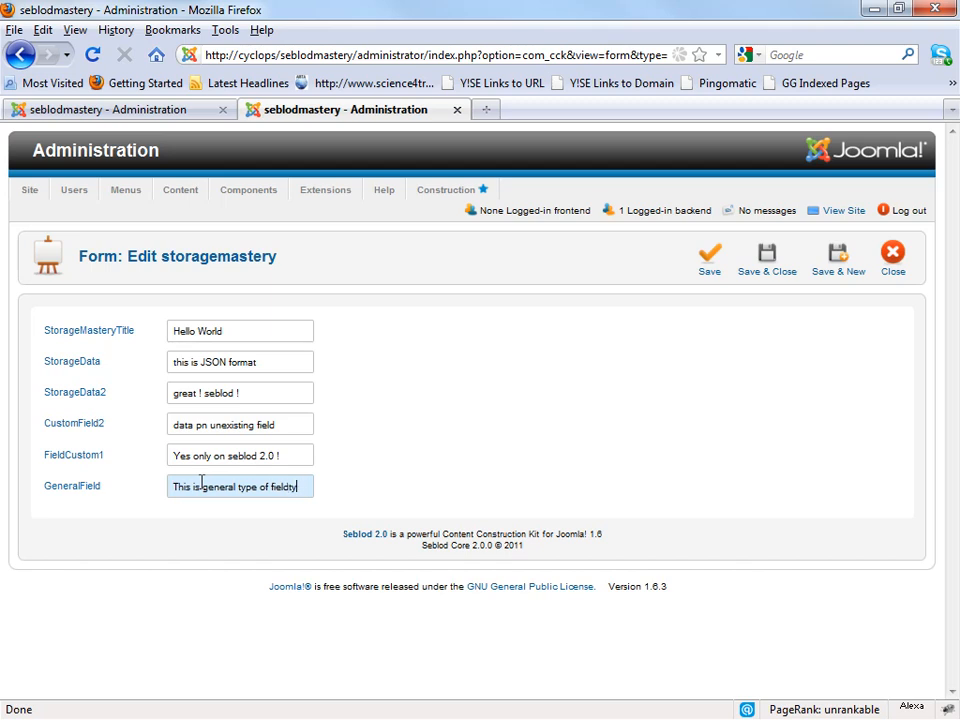
{"action": "type", "text": "e"}
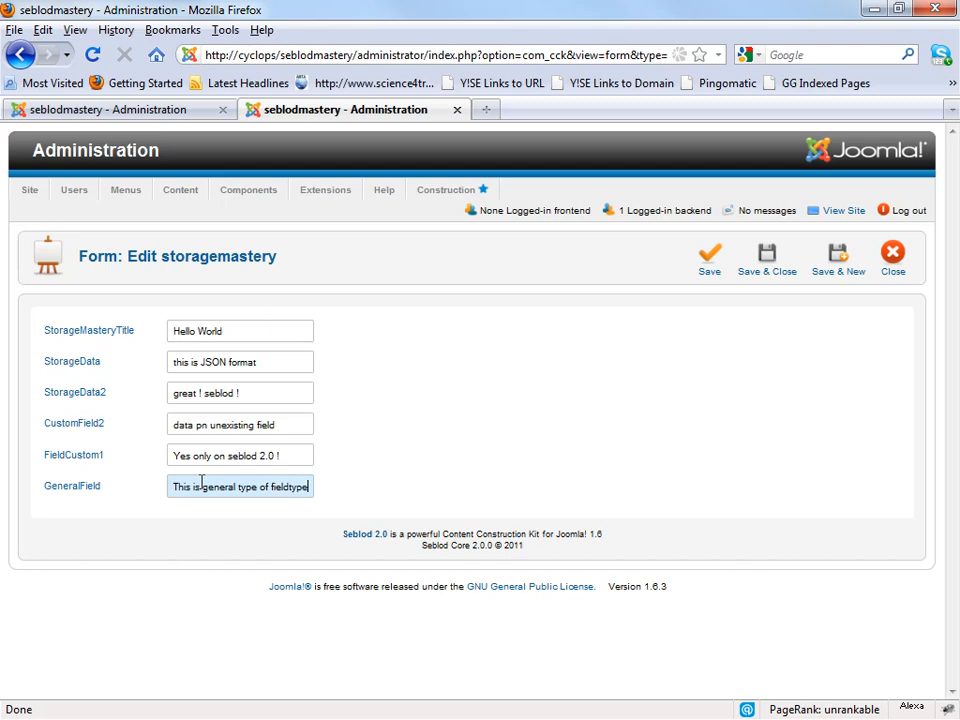
{"action": "left_click", "coordinate": [708, 256]}
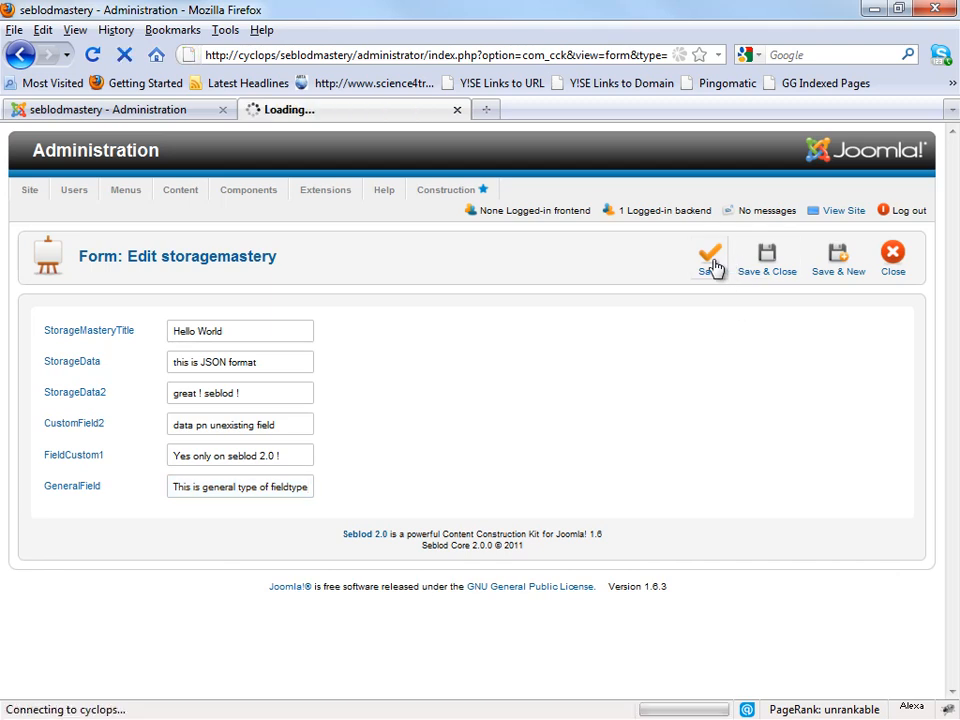
{"action": "left_click", "coordinate": [710, 256]}
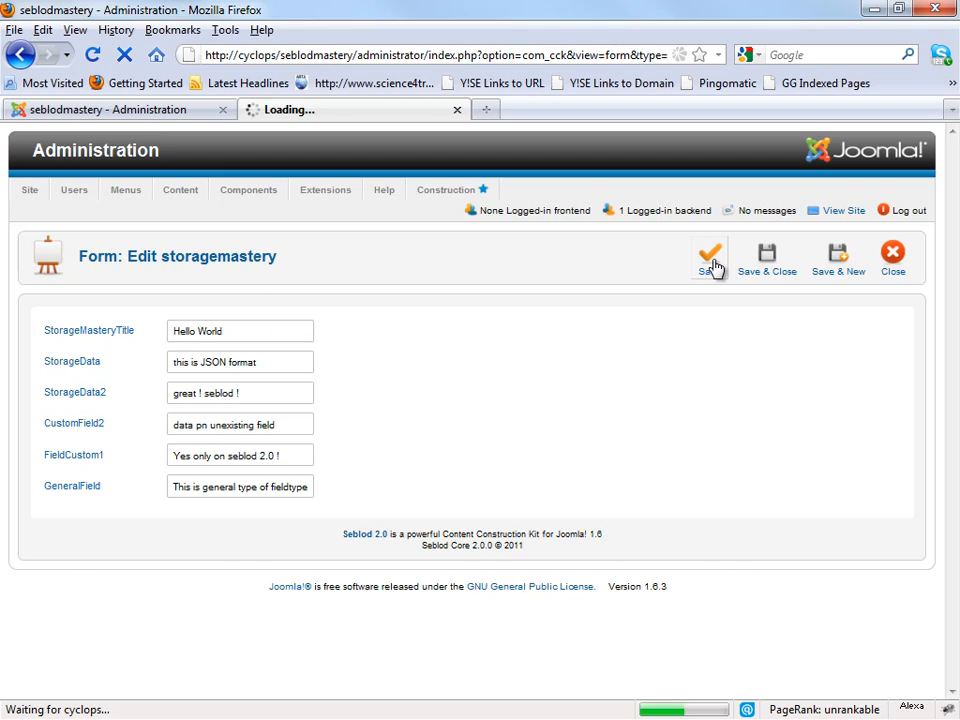
- Inspect the jos_cck_item_content table structure with its id, cck and tagging columns
{"action": "left_click", "coordinate": [708, 256]}
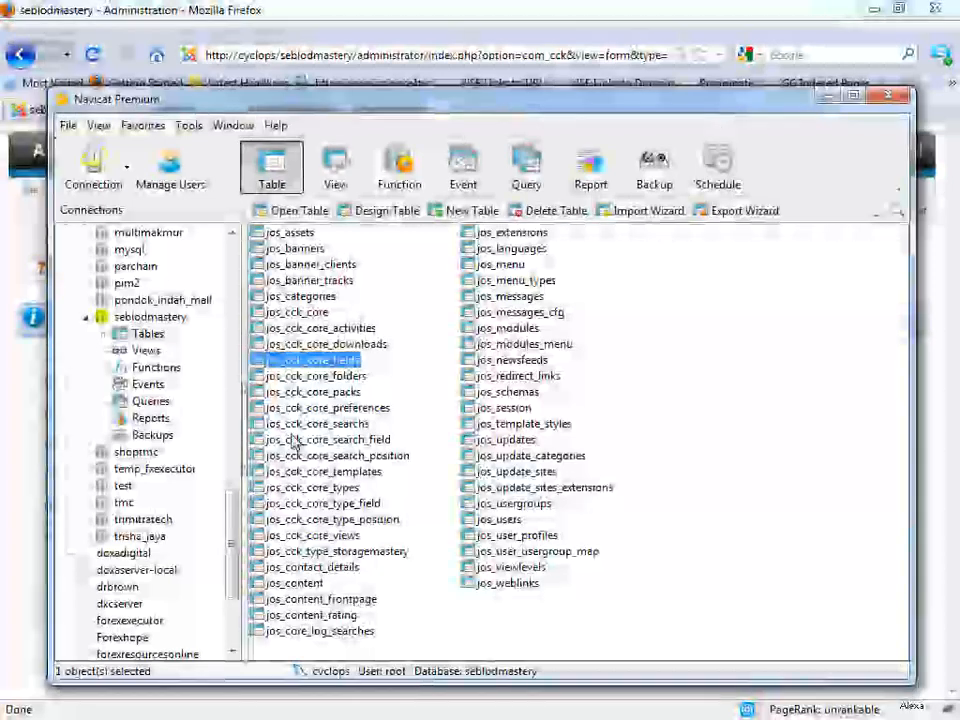
{"action": "mouse_move", "coordinate": [476, 636]}
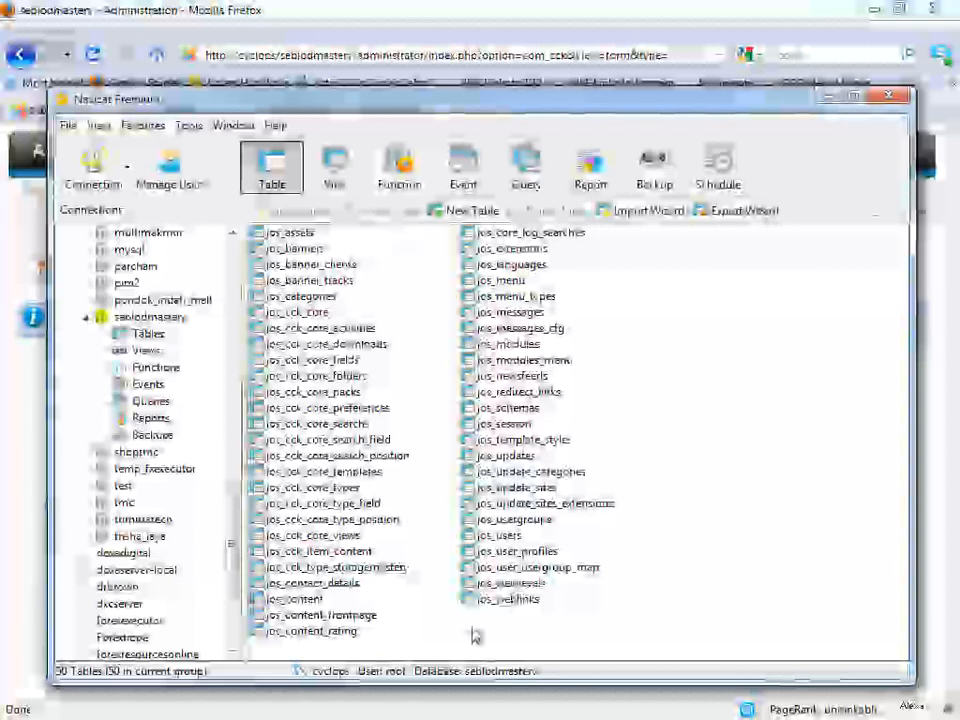
{"action": "left_click", "coordinate": [318, 552]}
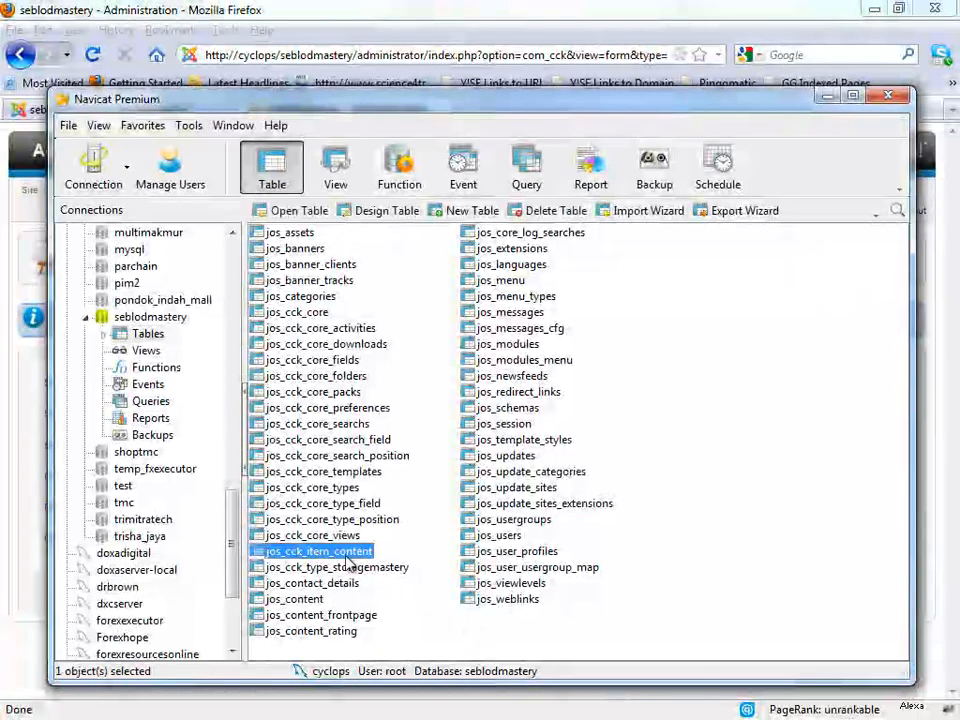
{"action": "left_click", "coordinate": [336, 568]}
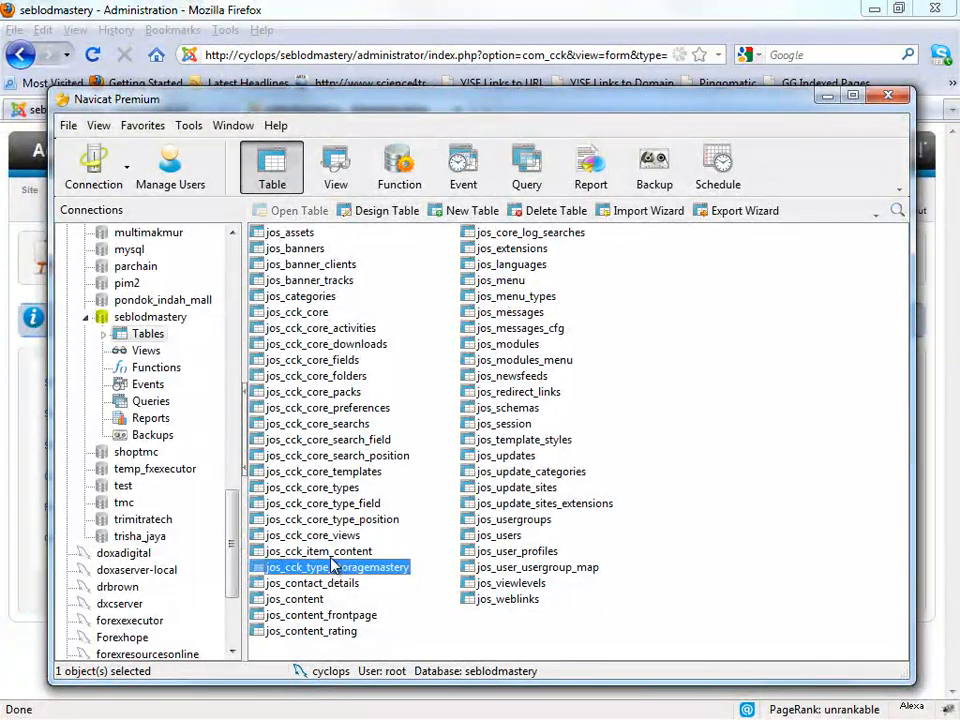
{"action": "left_click", "coordinate": [318, 552]}
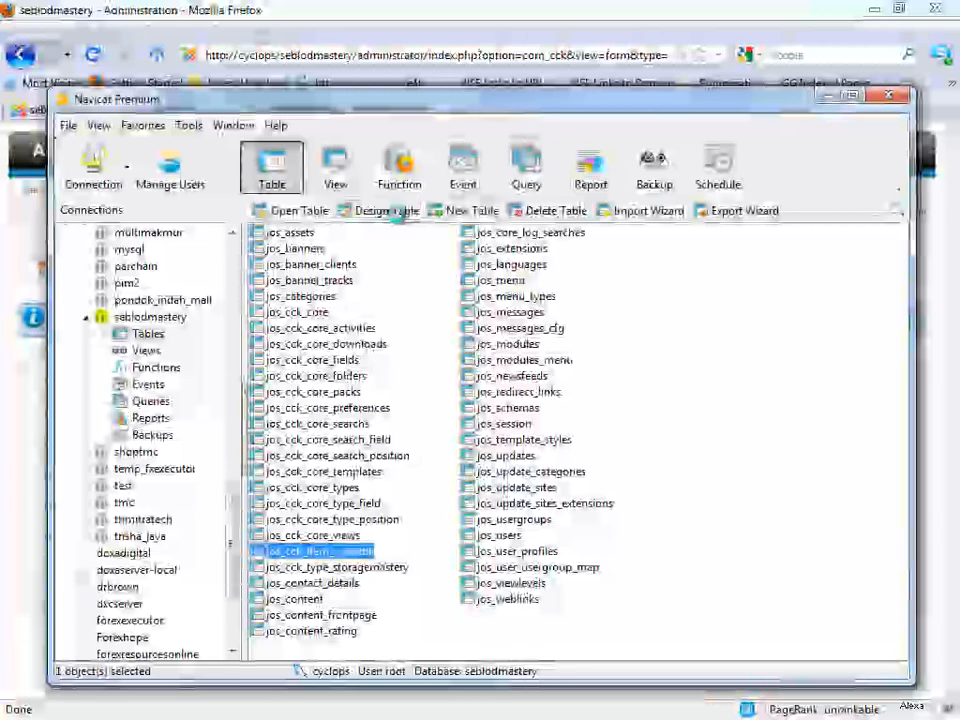
{"action": "left_click", "coordinate": [386, 210]}
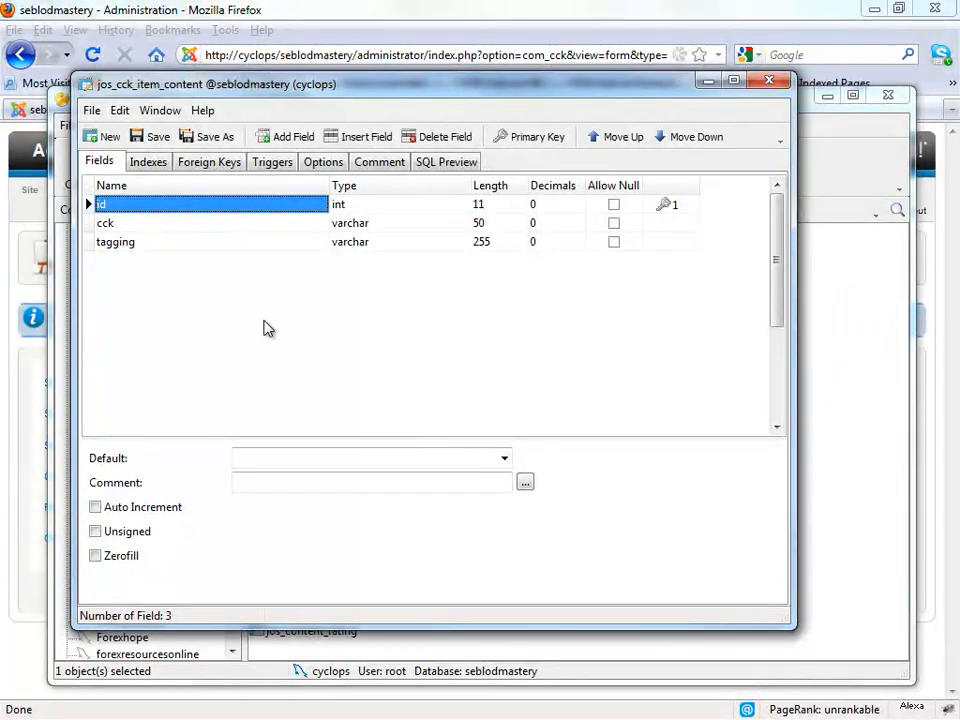
{"action": "left_click", "coordinate": [116, 240]}
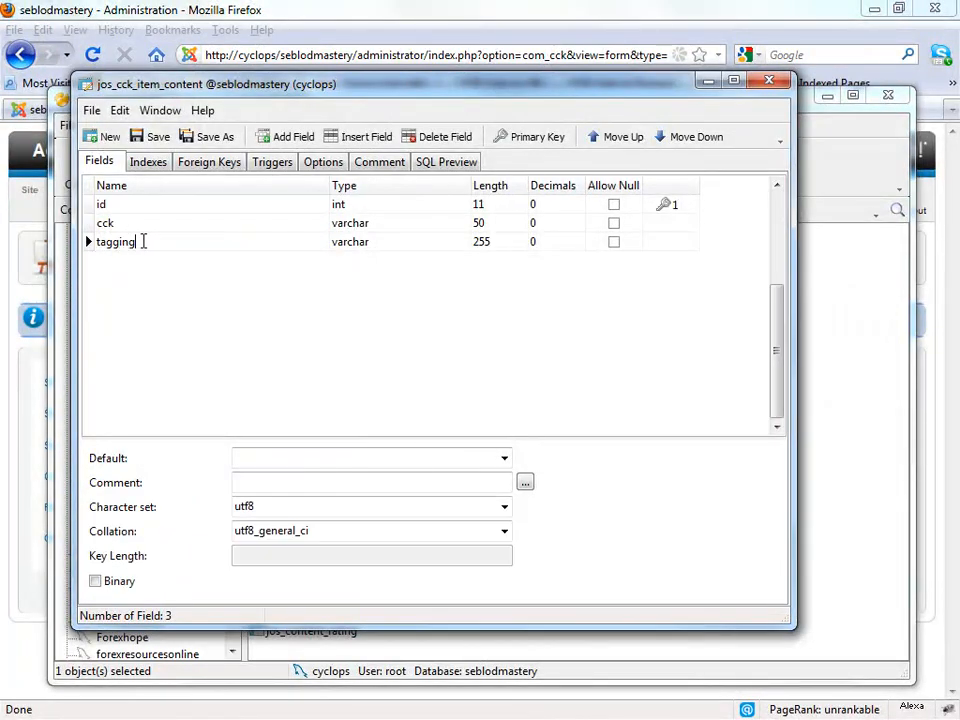
{"action": "double_click", "coordinate": [116, 242]}
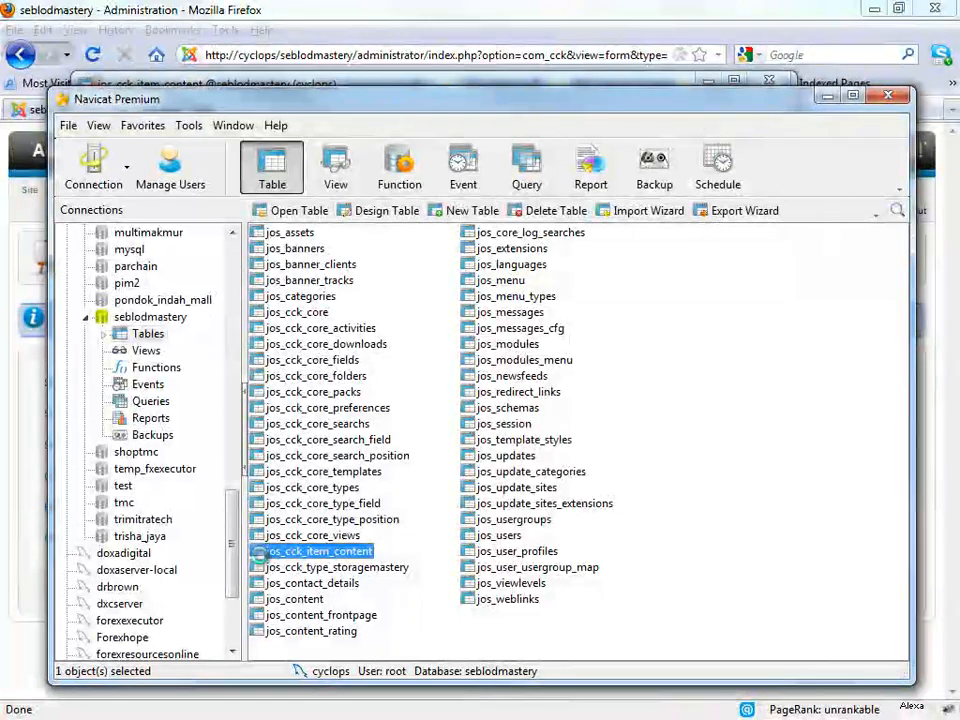
- View the jos_cck_item_content records in single-record layout showing the tagging text
{"action": "double_click", "coordinate": [320, 552]}
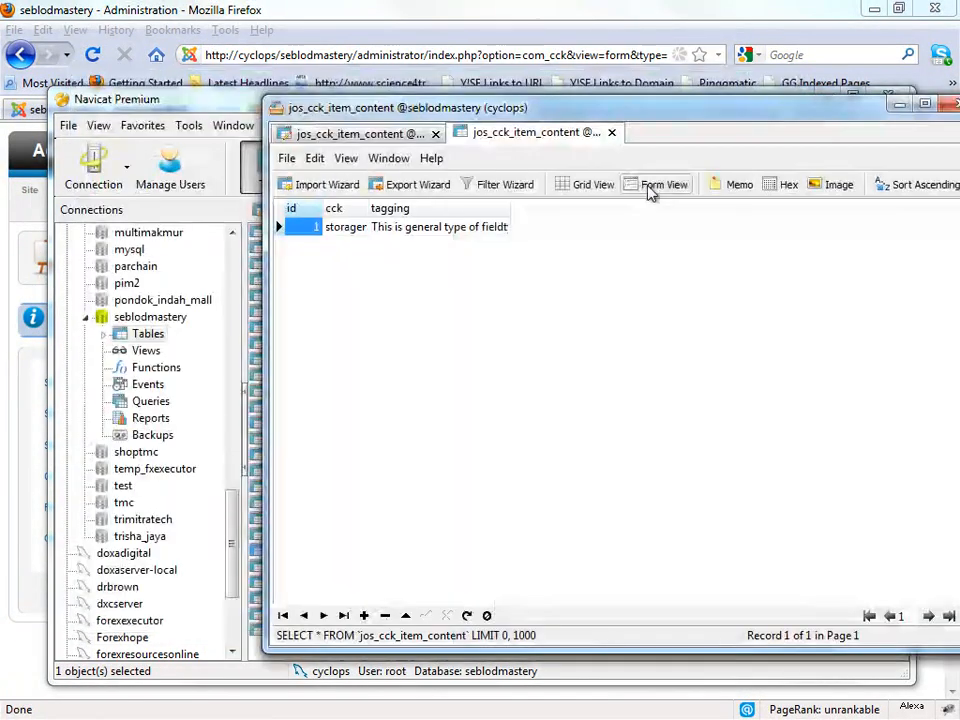
{"action": "left_click", "coordinate": [740, 184]}
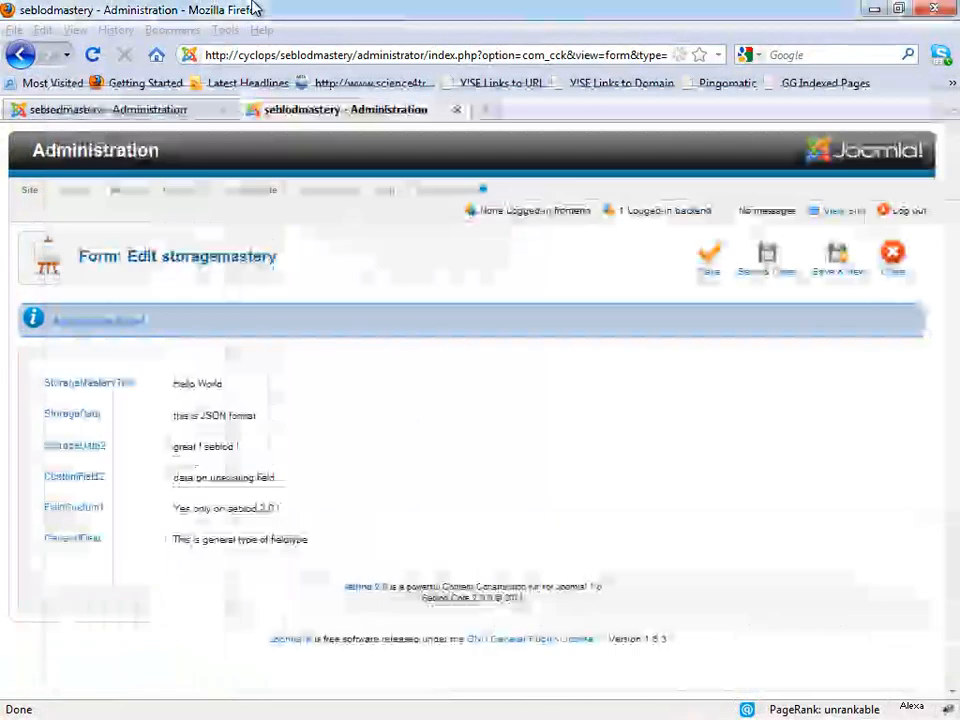
- Save the storagemastery entry and return to the content type editor tab
{"action": "left_click", "coordinate": [708, 258]}
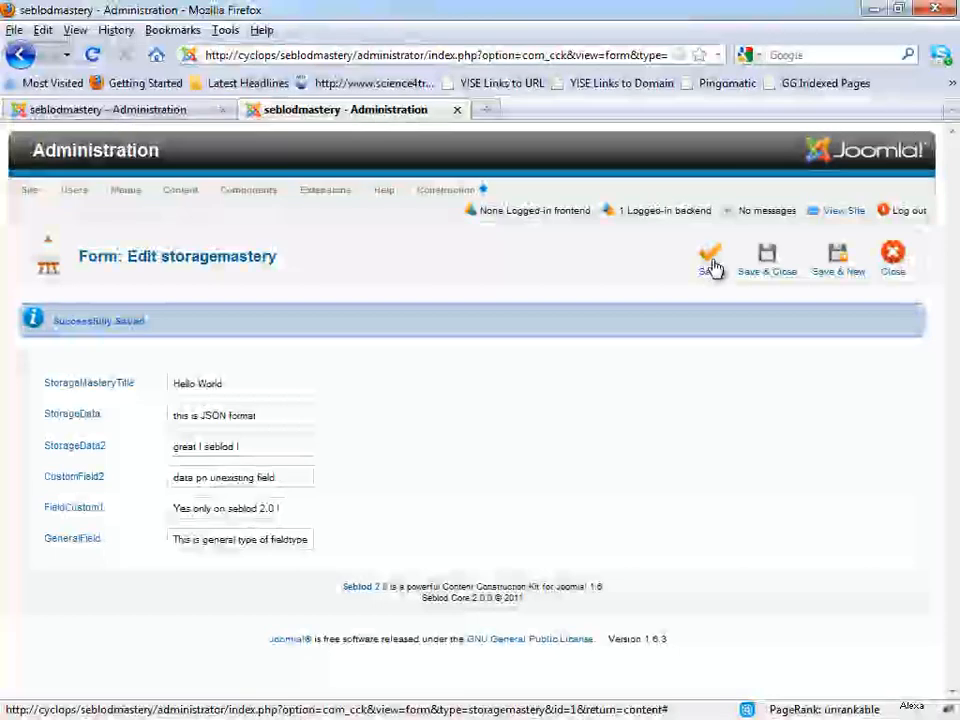
{"action": "left_click", "coordinate": [710, 256]}
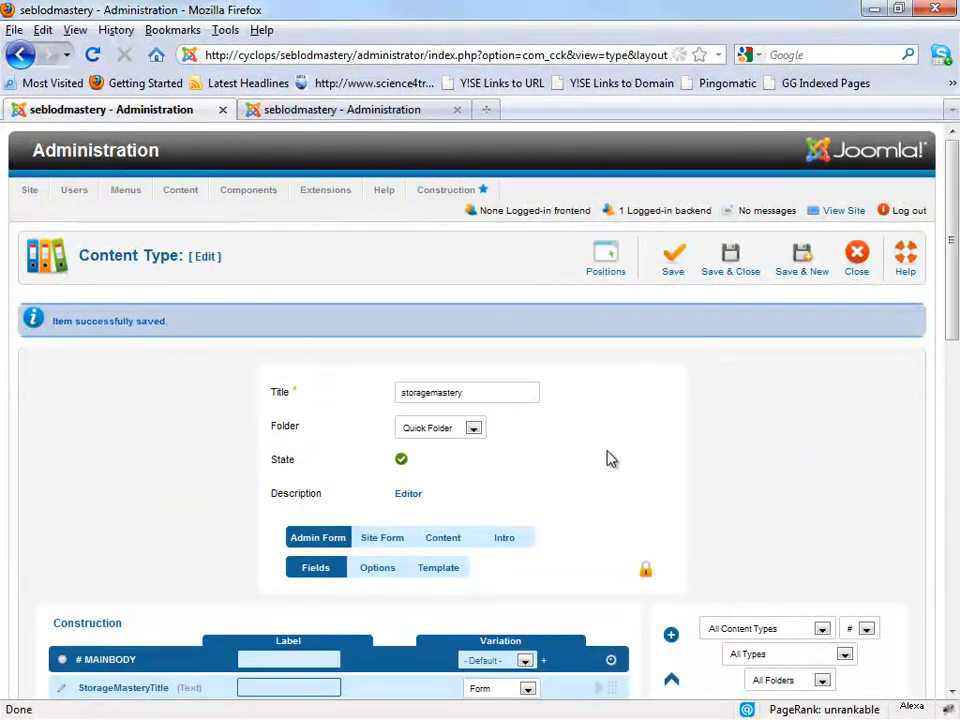
{"action": "scroll", "scroll_direction": "down", "scroll_amount": 3}
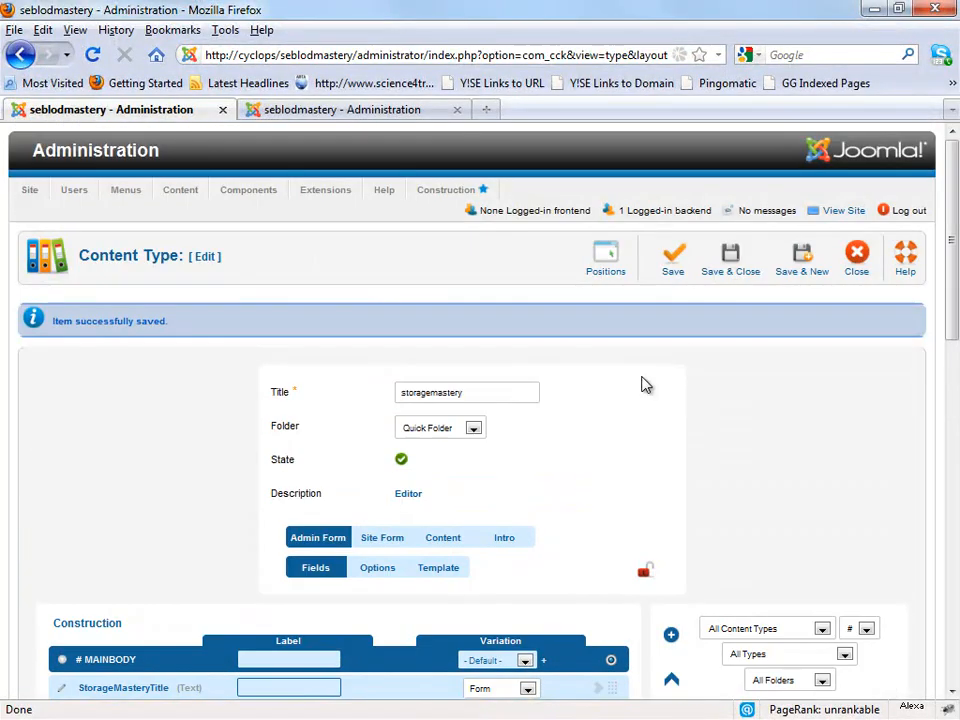
- Start a field titled Alterfield stored as Standard / Article in column alterfield
{"action": "scroll", "scroll_direction": "down", "scroll_amount": 3}
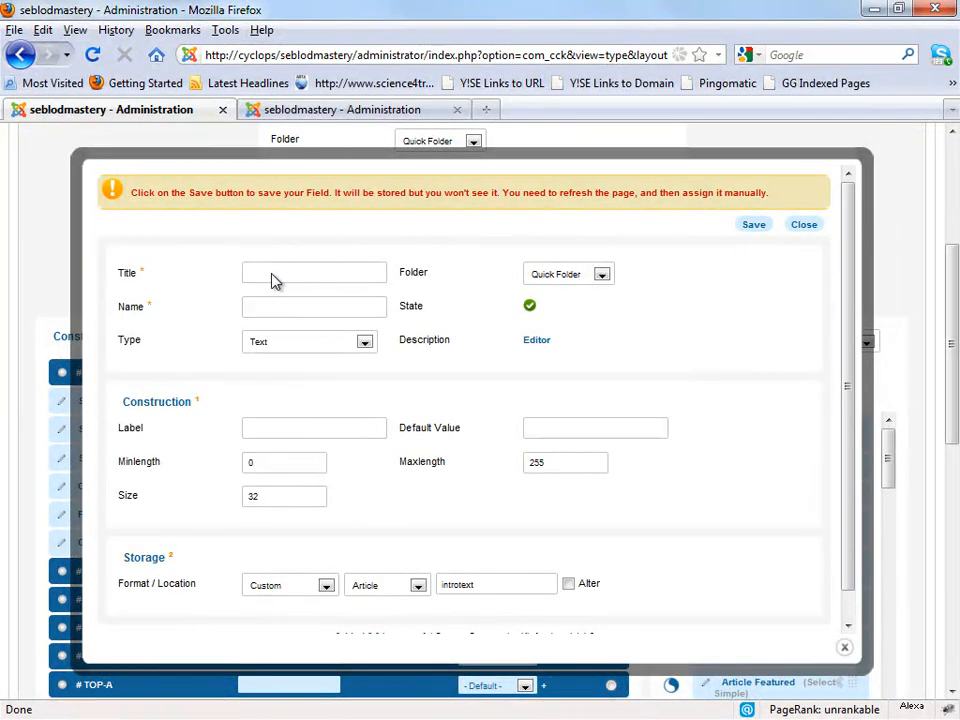
{"action": "left_click", "coordinate": [314, 272]}
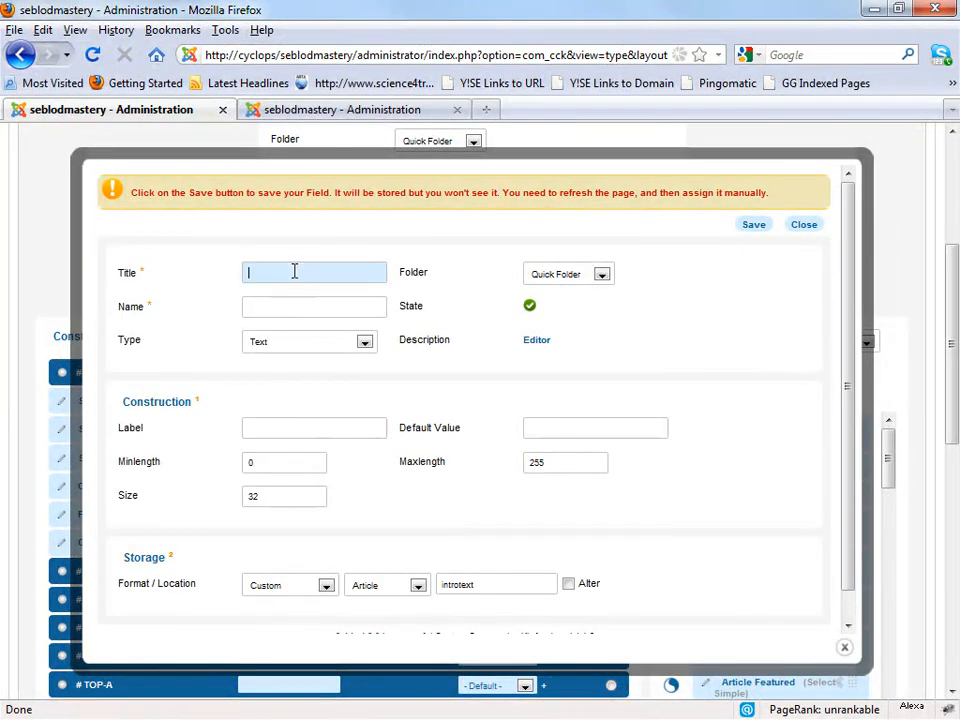
{"action": "type", "text": "Alterfield"}
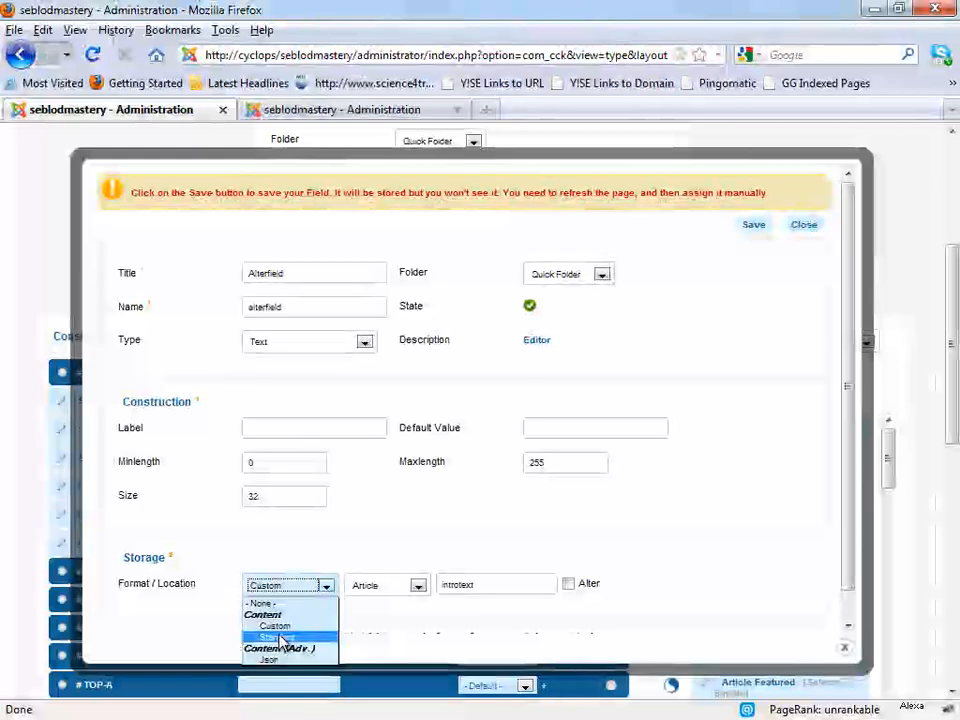
{"action": "left_click", "coordinate": [284, 636]}
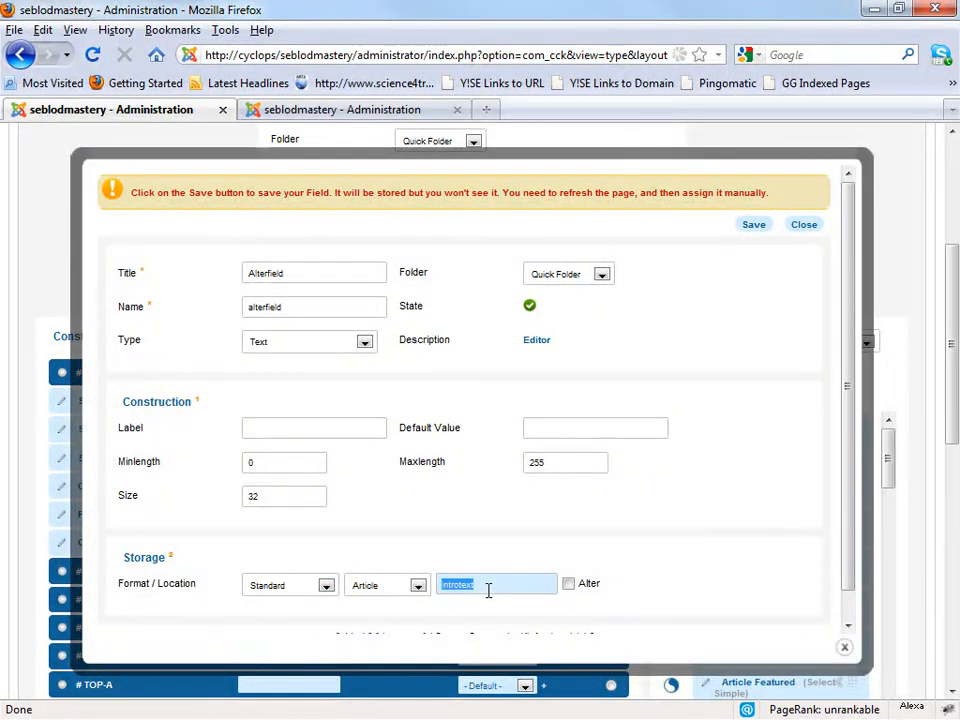
{"action": "type", "text": "alterfield"}
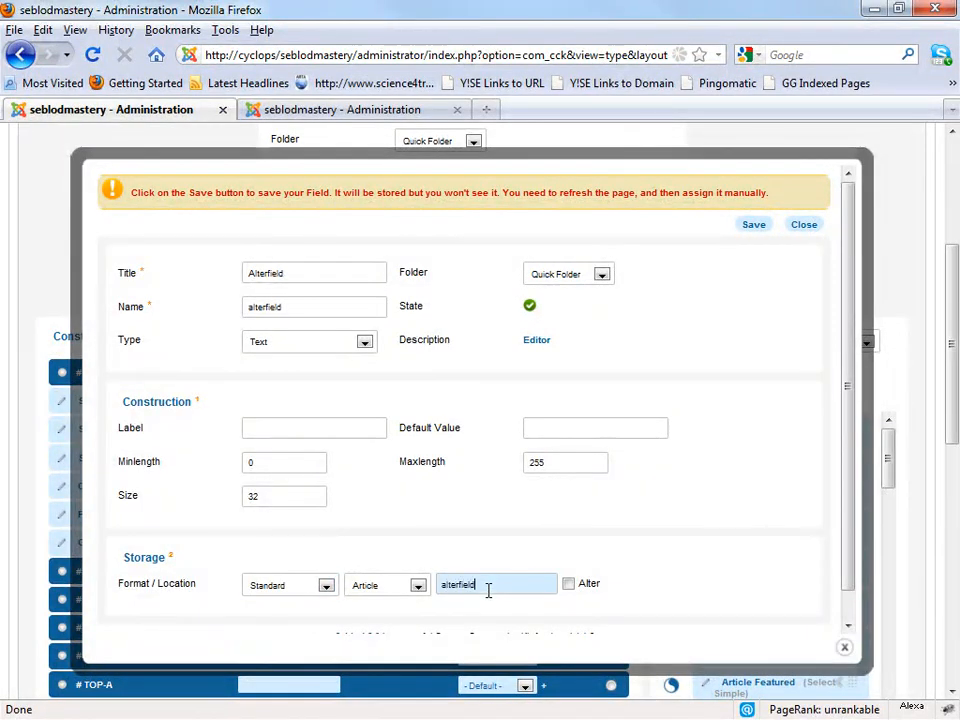
- Enable Alter with type Varchar(255), save the Alterfield field and close the window
{"action": "left_click", "coordinate": [568, 584]}
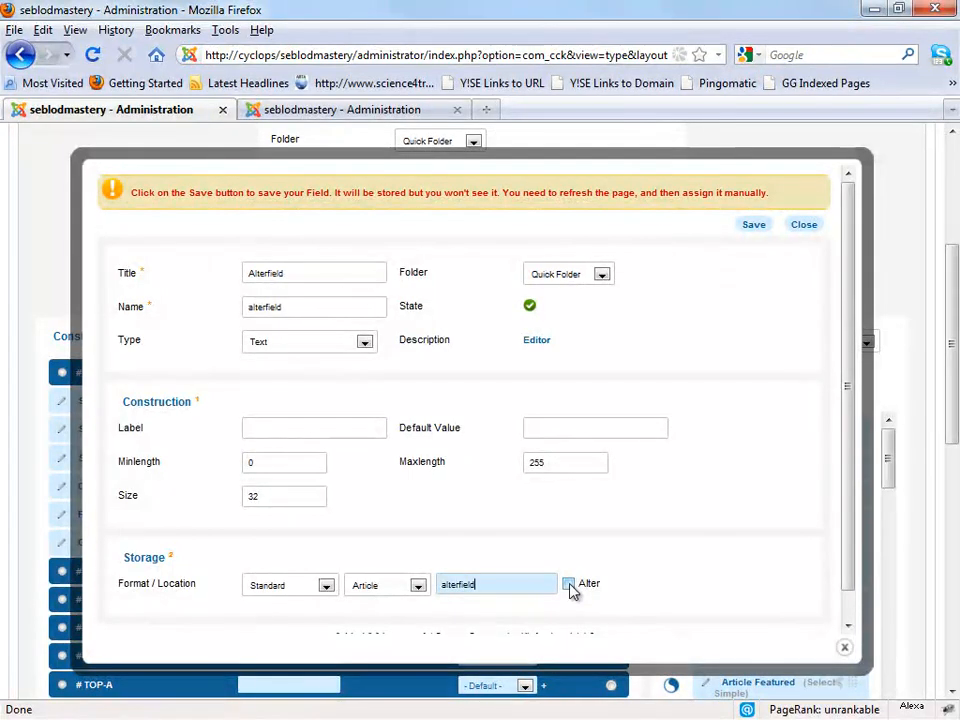
{"action": "left_click", "coordinate": [568, 584]}
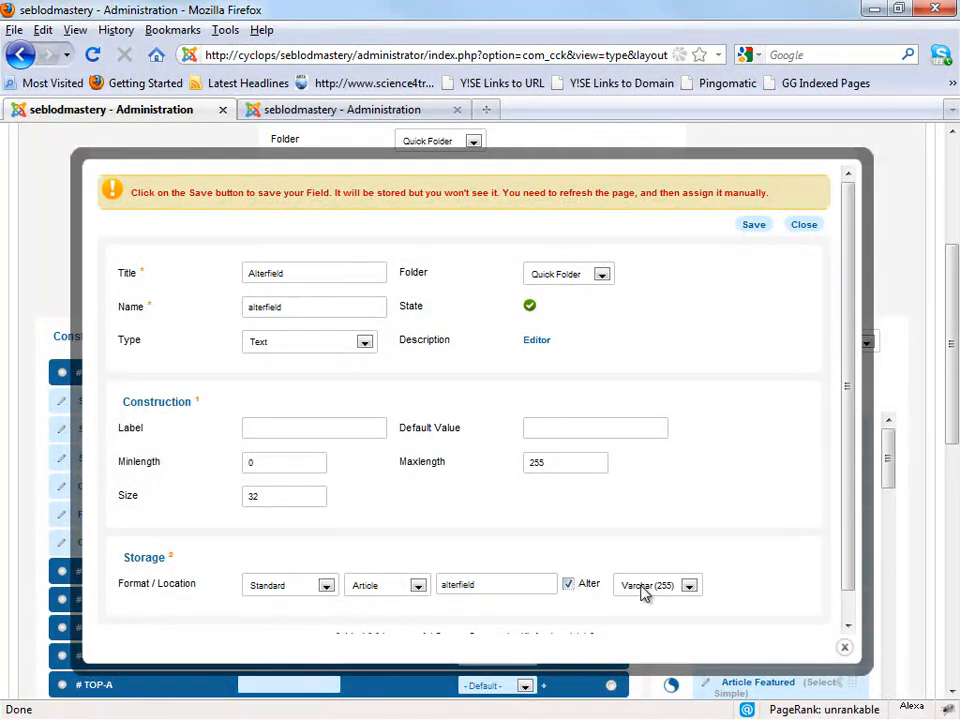
{"action": "left_click", "coordinate": [656, 584]}
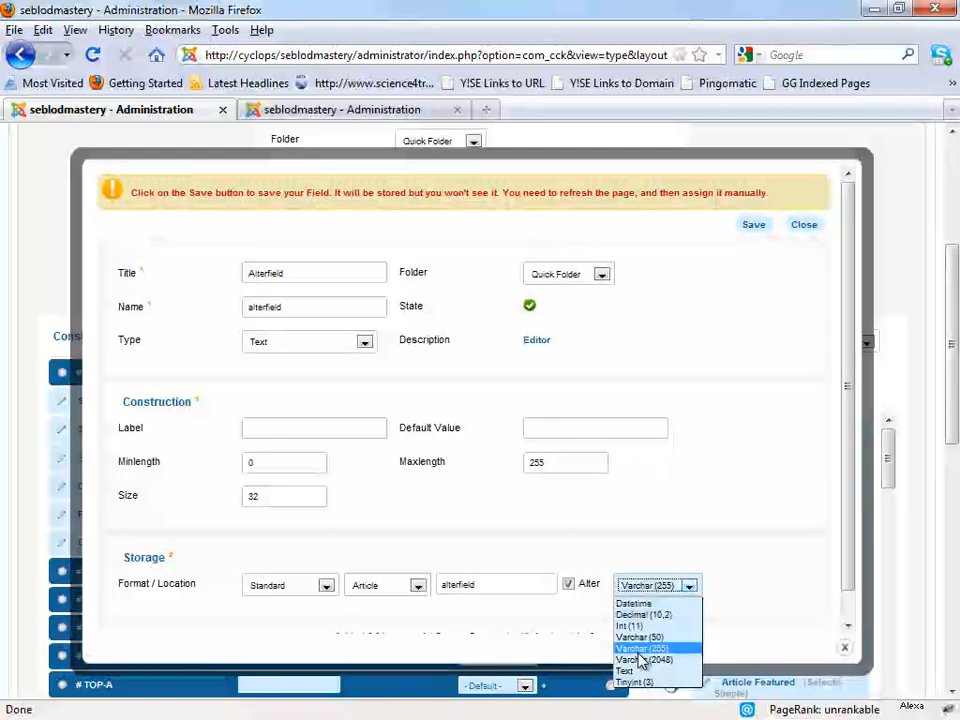
{"action": "left_click", "coordinate": [644, 648]}
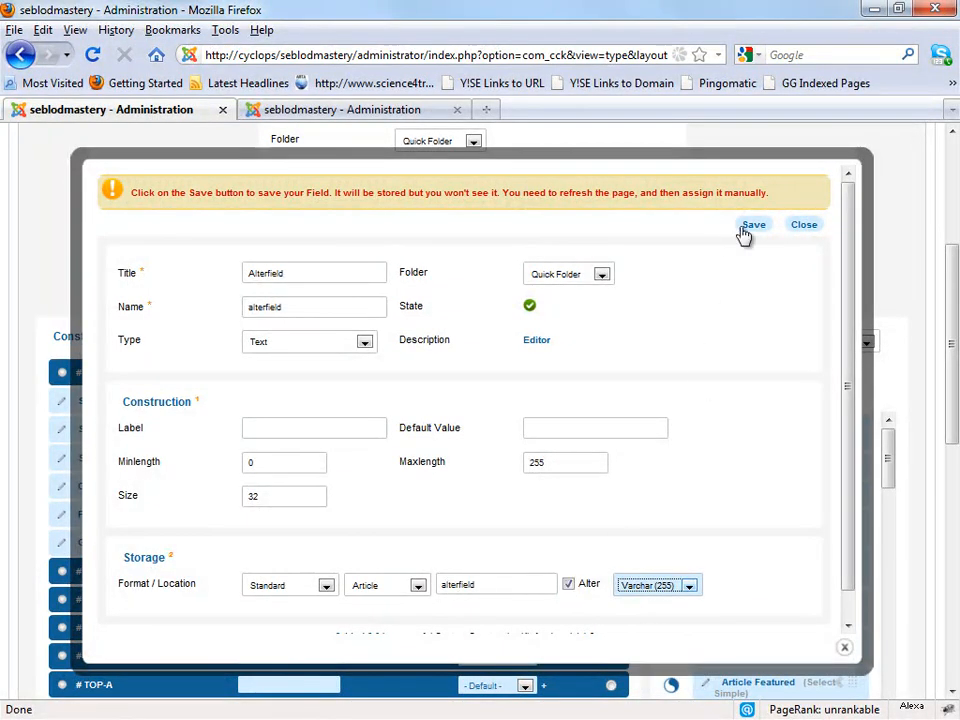
{"action": "left_click", "coordinate": [752, 224]}
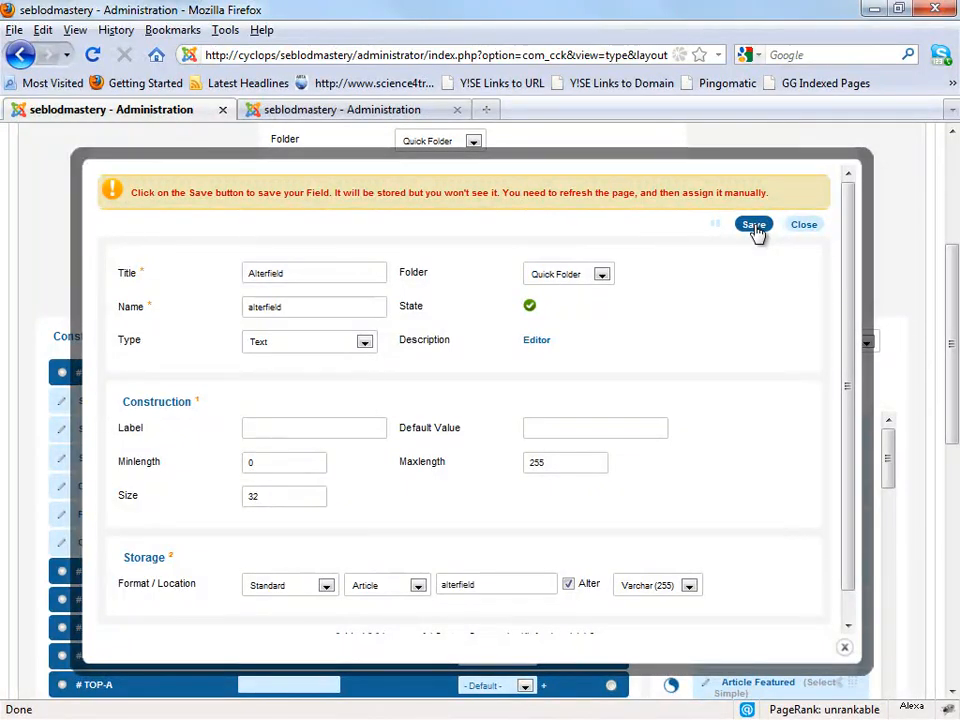
{"action": "left_click", "coordinate": [752, 224]}
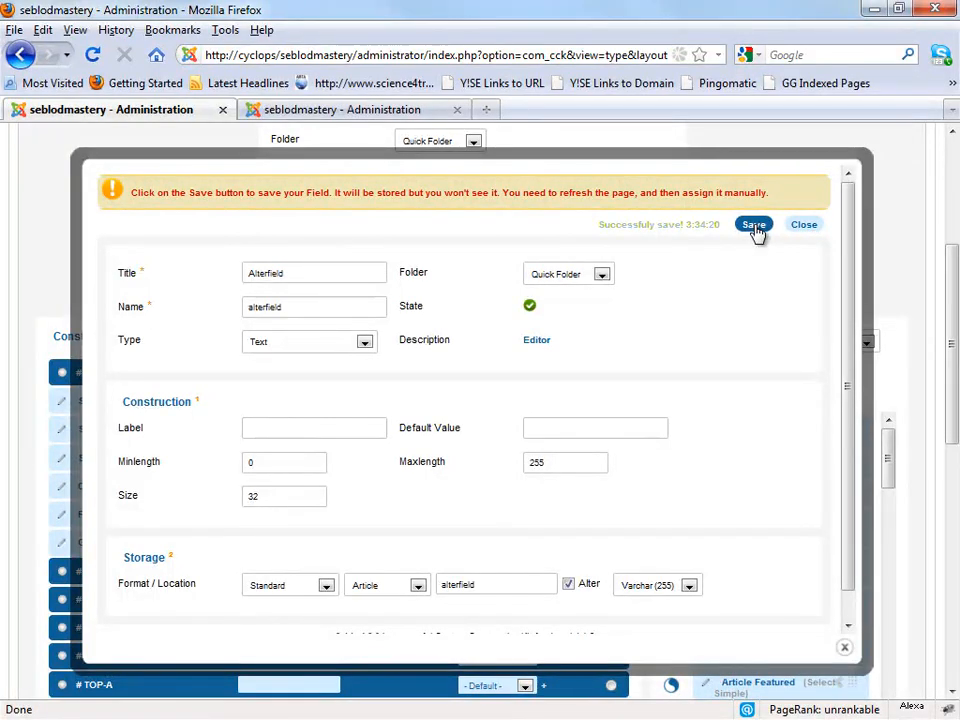
{"action": "left_click", "coordinate": [804, 224]}
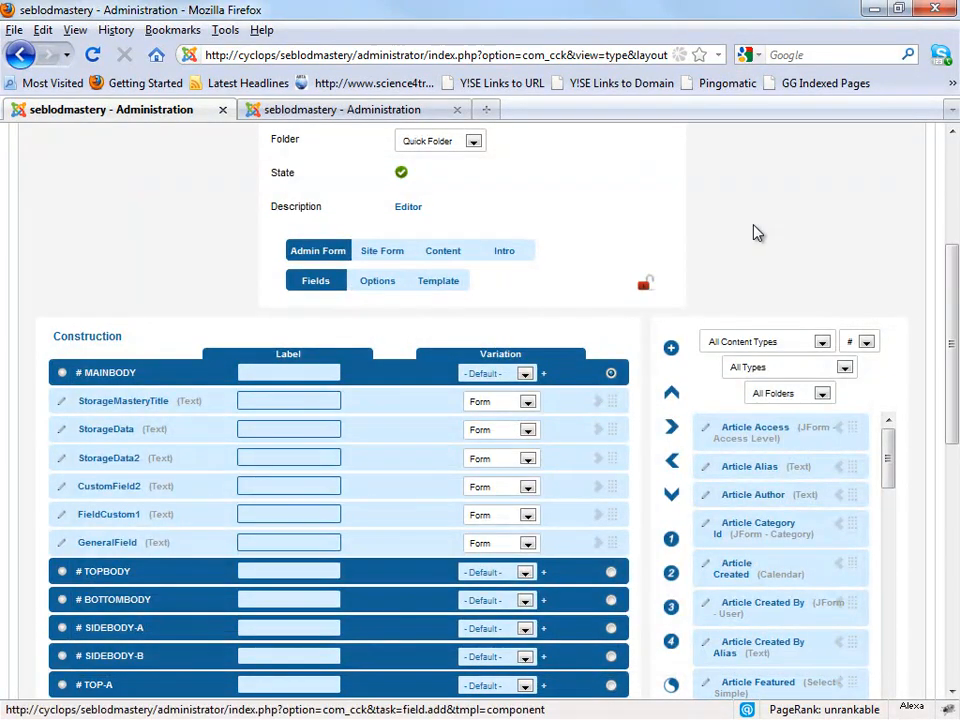
- View the jos_content structure in Navicat showing the new alterfield varchar(255) column
{"action": "left_click", "coordinate": [672, 160]}
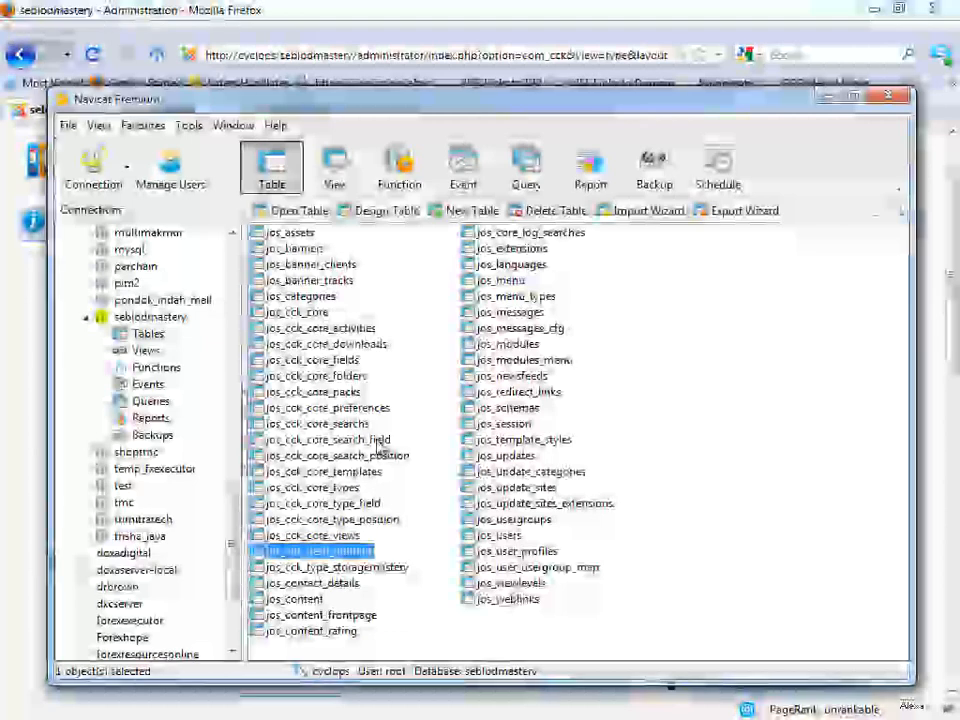
{"action": "left_click", "coordinate": [294, 598]}
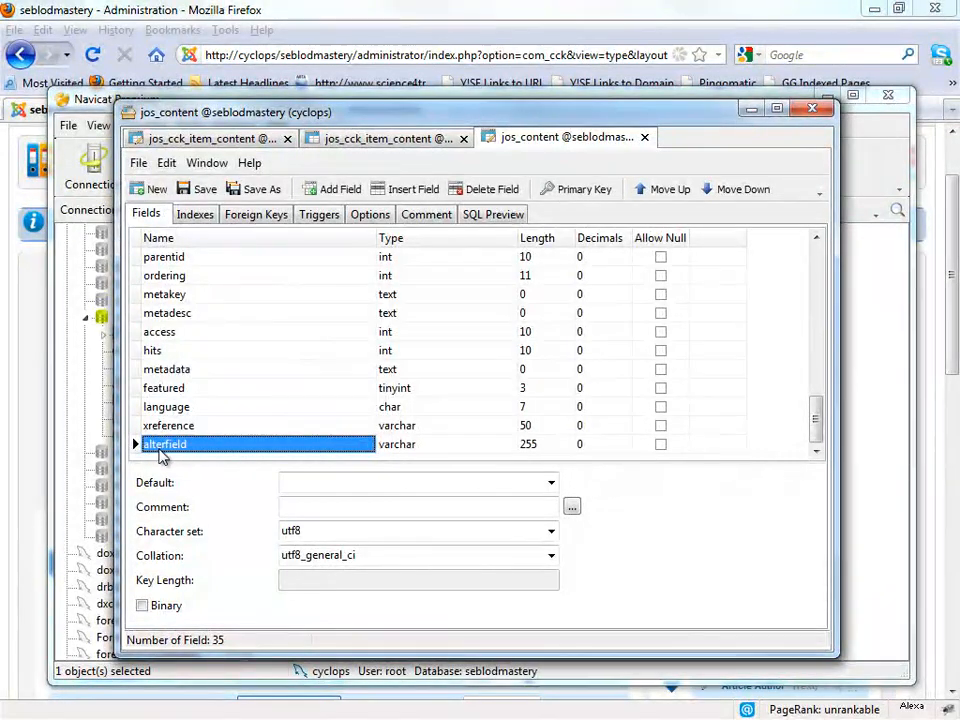
{"action": "mouse_move", "coordinate": [304, 38]}
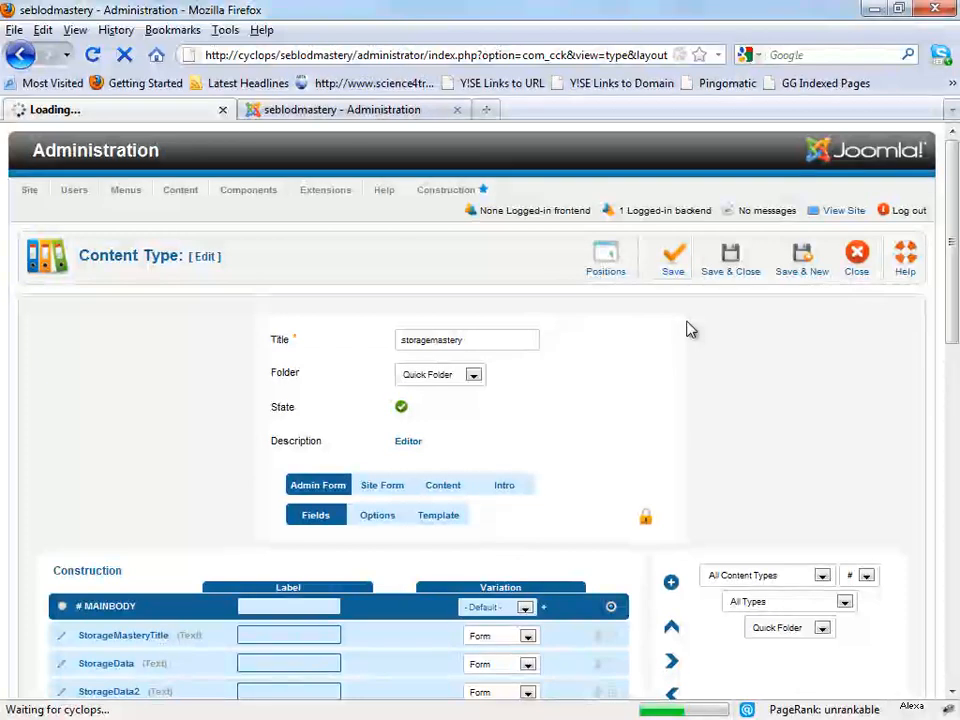
- Save the storagemastery content type
{"action": "left_click", "coordinate": [672, 256]}
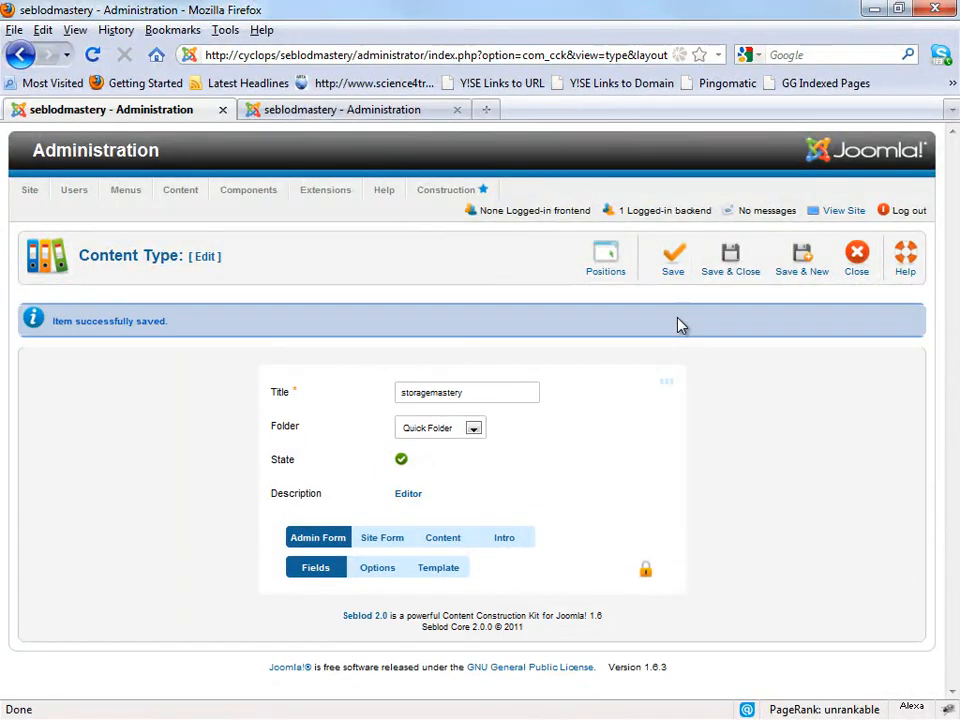
{"action": "mouse_move", "coordinate": [314, 118]}
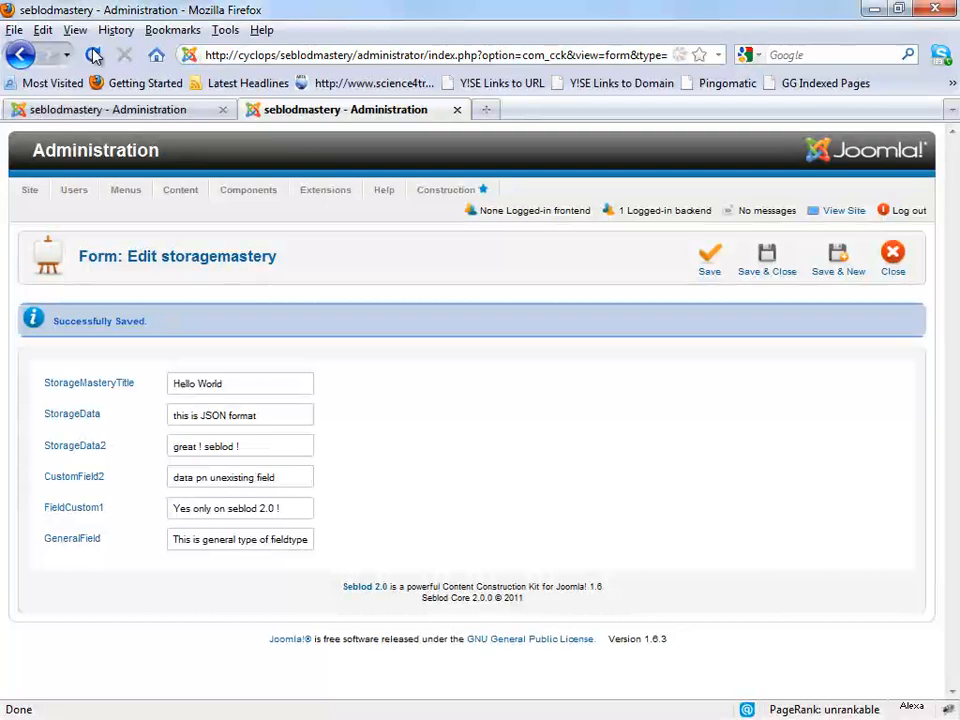
- Reload the form, fill Alterfield with 'Wow Alter table directly from seblod 2.0' and save
{"action": "left_click", "coordinate": [94, 56]}
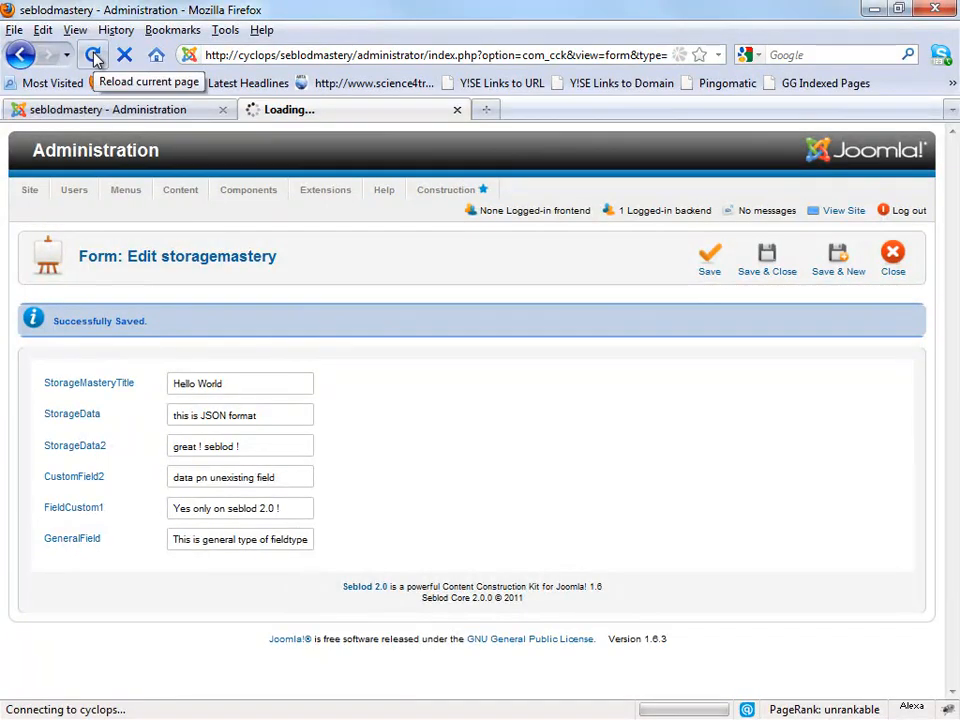
{"action": "left_click", "coordinate": [94, 56]}
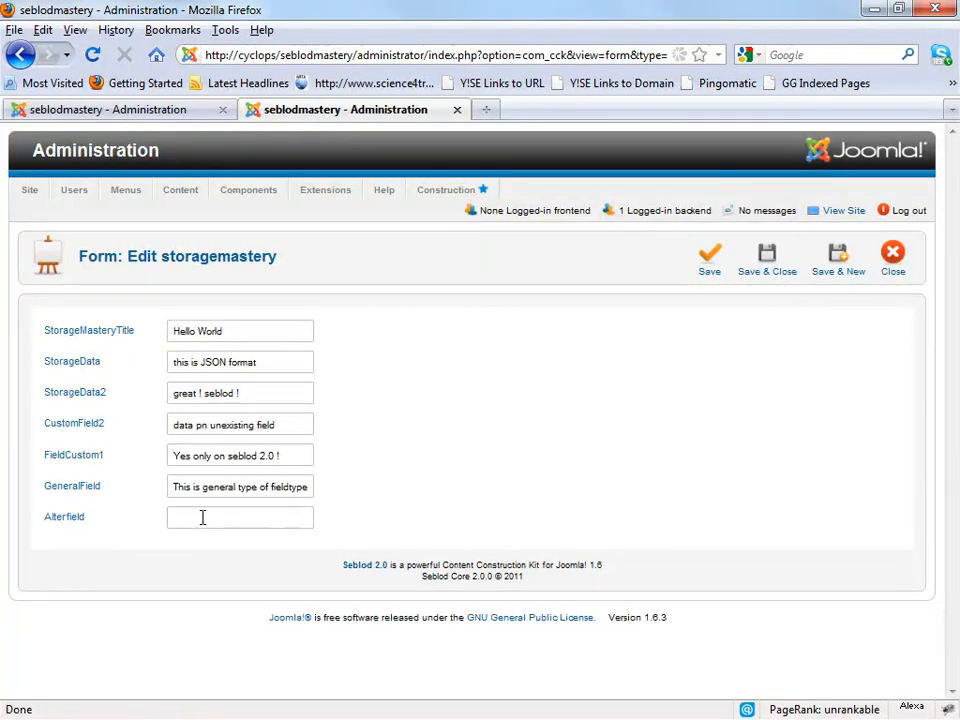
{"action": "mouse_move", "coordinate": [200, 520]}
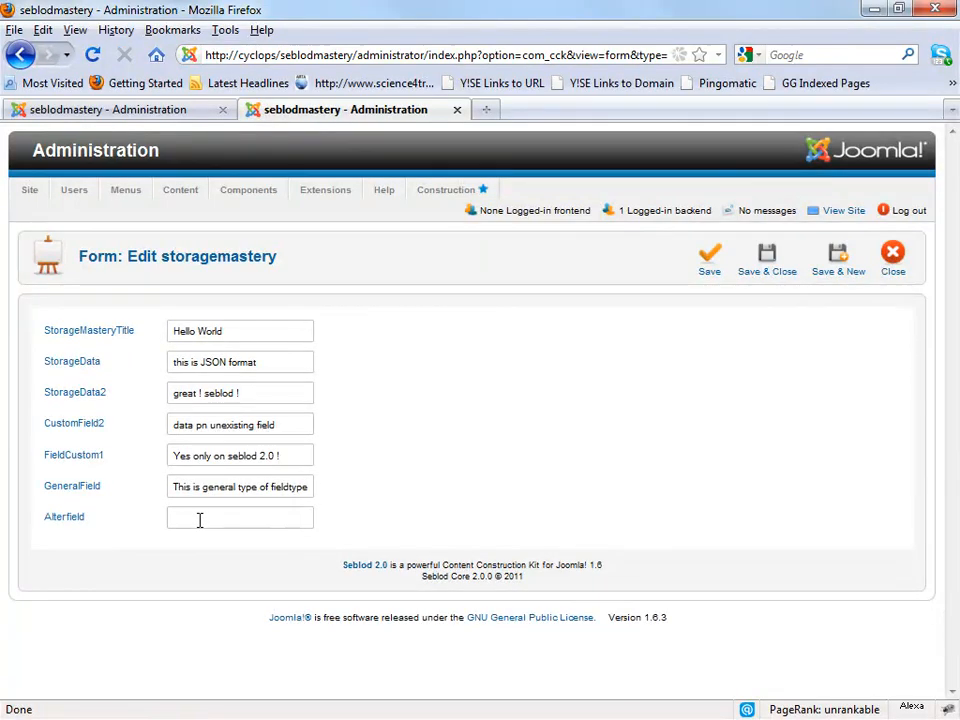
{"action": "type", "text": "Wow Alter"}
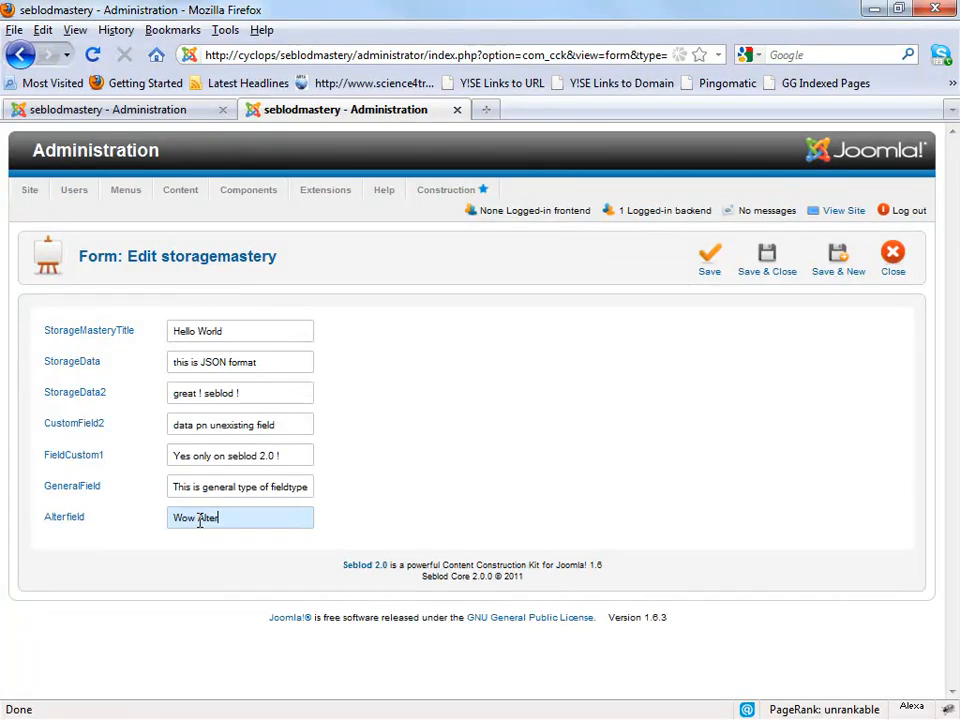
{"action": "type", "text": "table directly from seblod 2.0"}
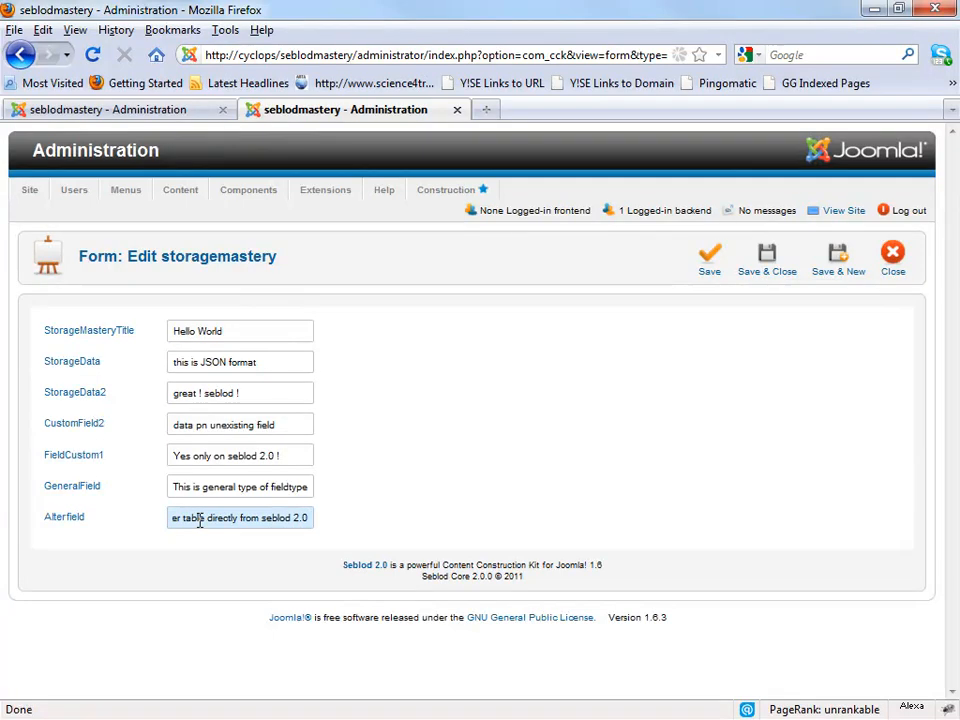
{"action": "left_click", "coordinate": [708, 256]}
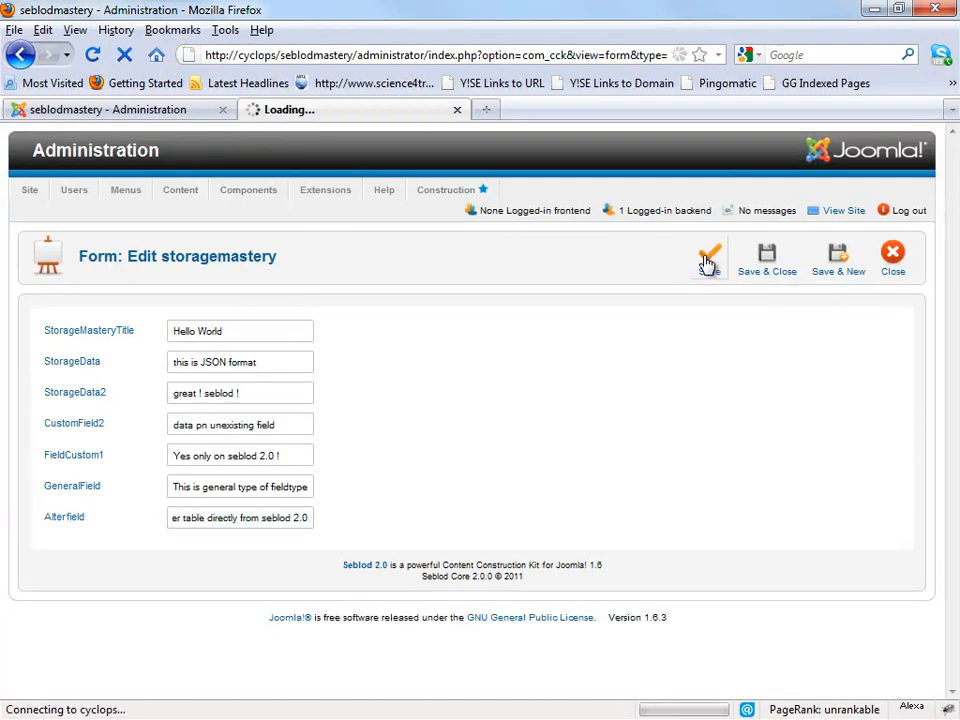
{"action": "left_click", "coordinate": [708, 256]}
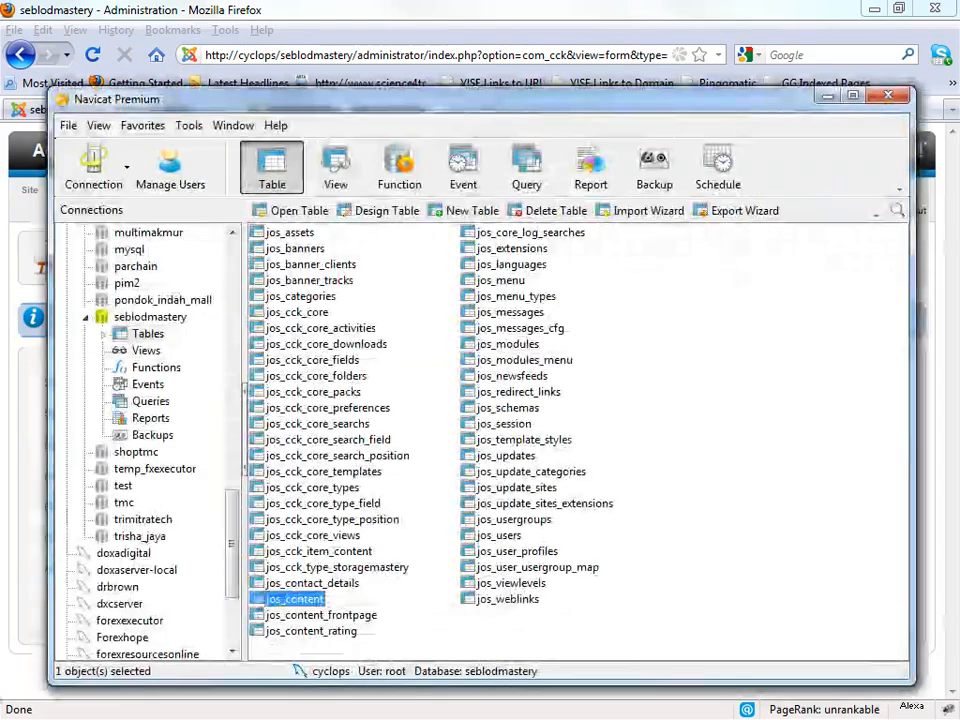
- View the jos_content rows and scroll across to the remaining columns
{"action": "double_click", "coordinate": [292, 598]}
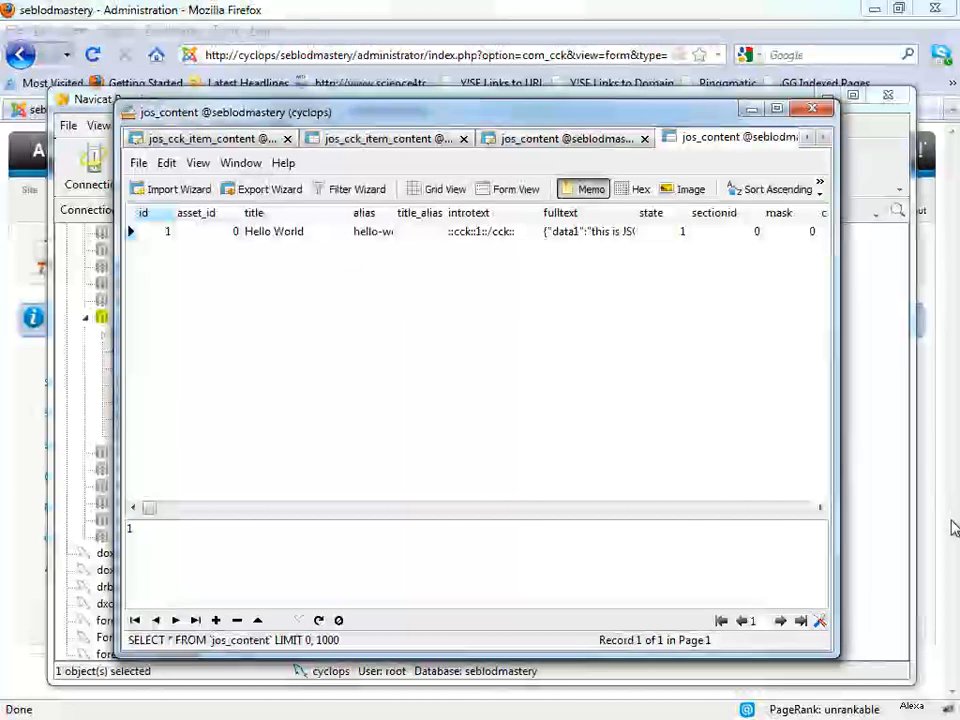
{"action": "left_click", "coordinate": [820, 508]}
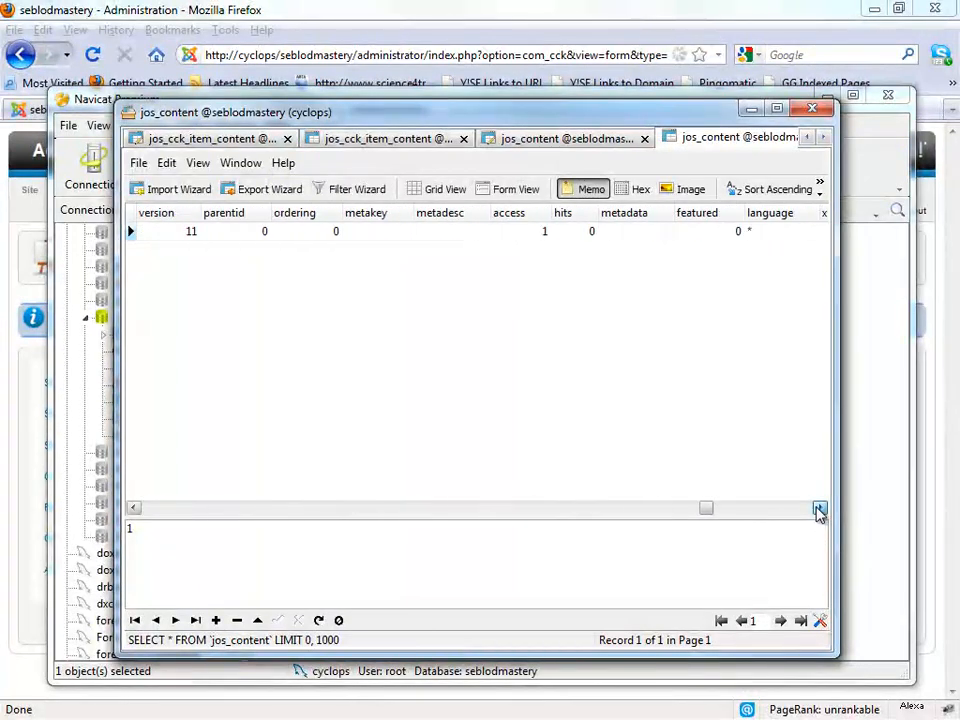
{"action": "left_click", "coordinate": [818, 508]}
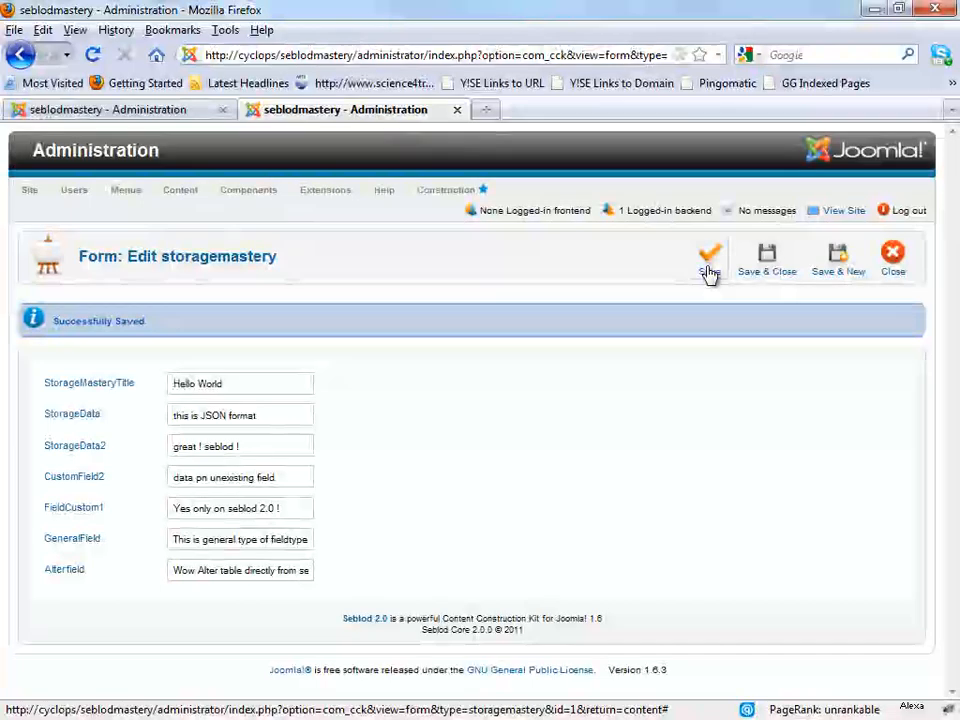
- Switch back to the Content Type tab and scroll down the storagemastery layout
{"action": "left_click", "coordinate": [710, 252]}
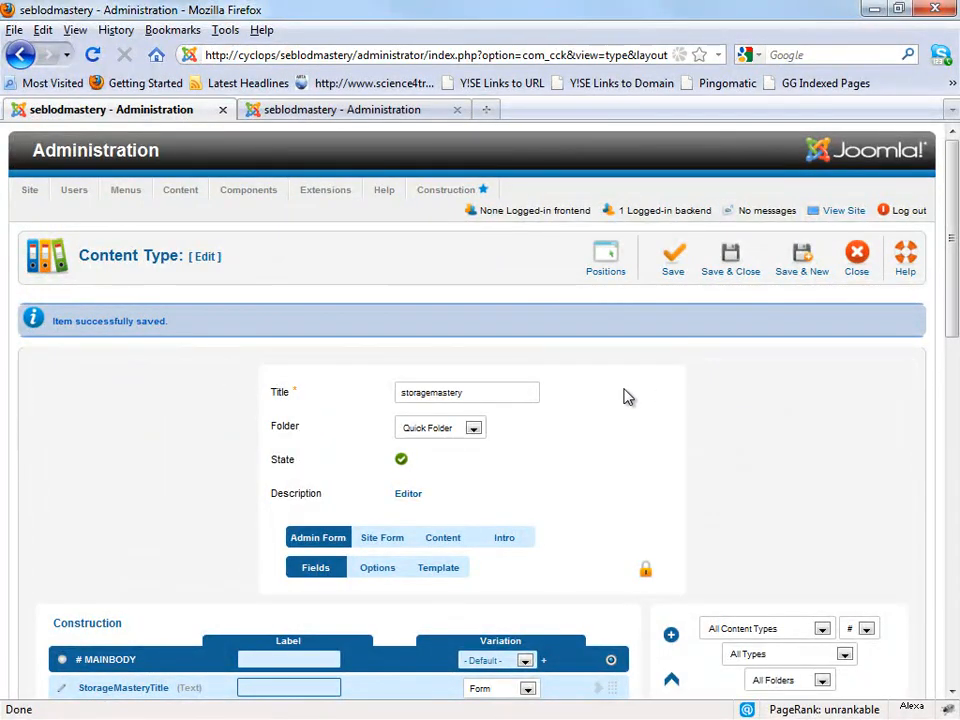
{"action": "scroll", "scroll_direction": "down", "scroll_amount": 3}
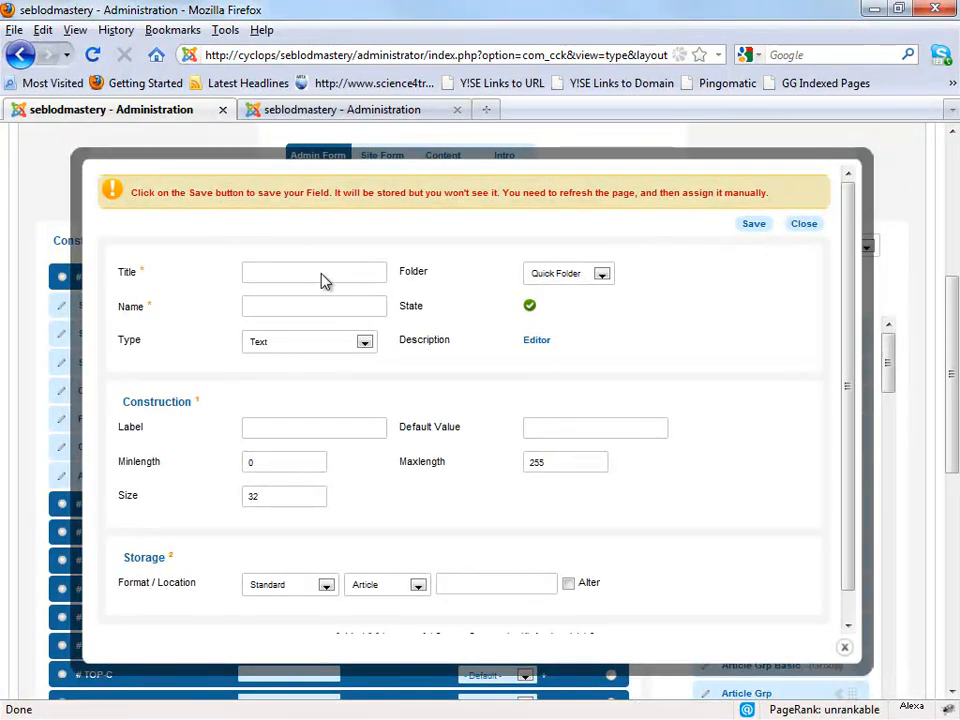
- Title the new field bannerCustomData and choose jos_banners as its storage table
{"action": "left_click", "coordinate": [314, 272]}
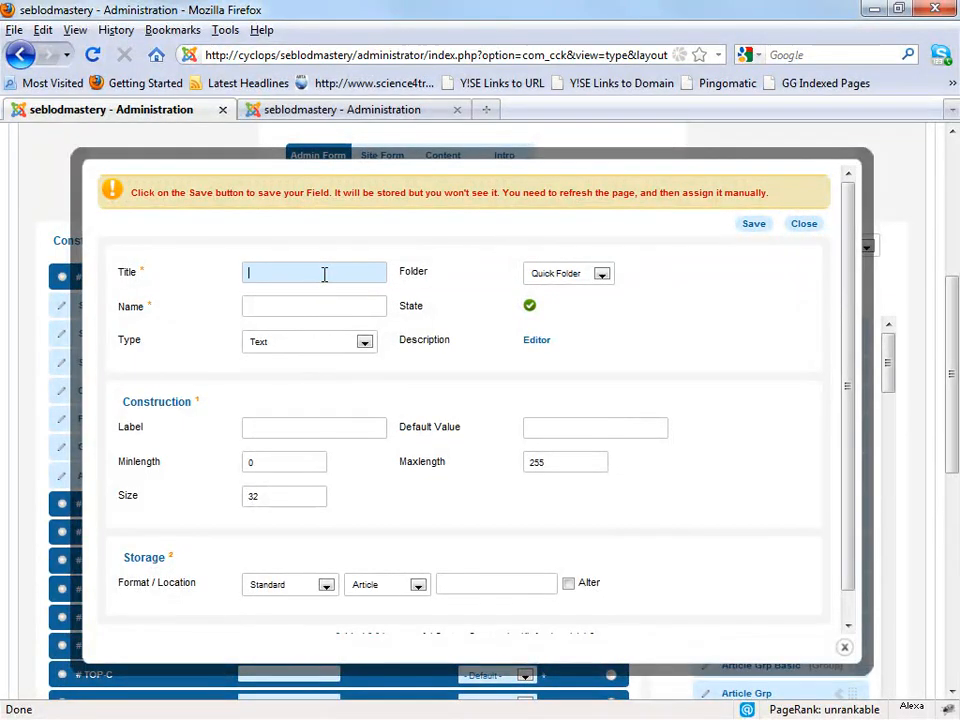
{"action": "left_click", "coordinate": [384, 584]}
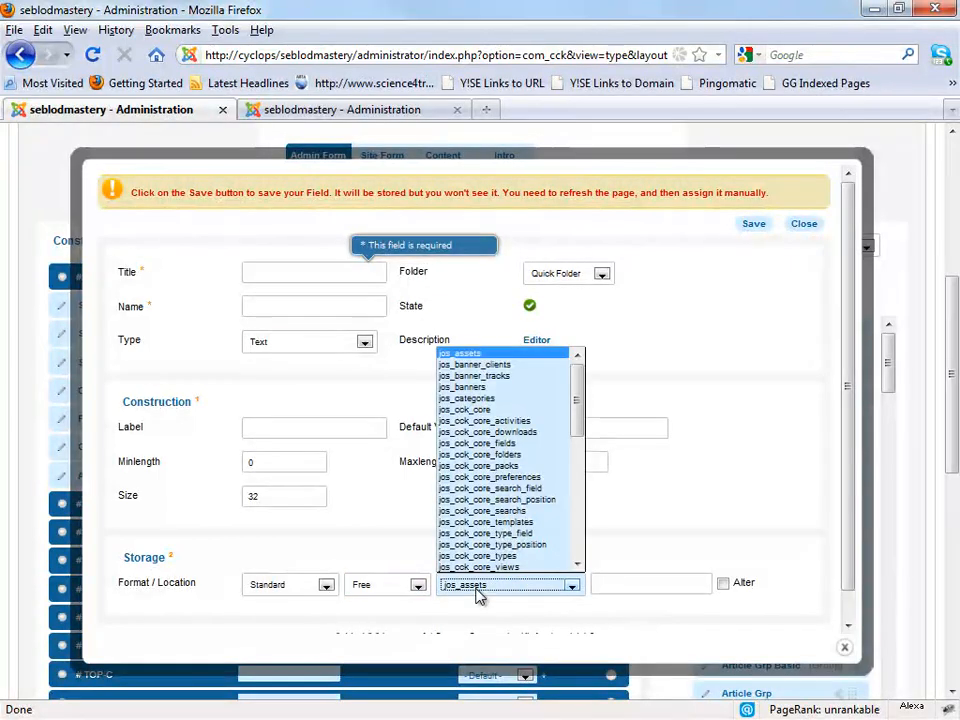
{"action": "scroll", "scroll_direction": "down", "scroll_amount": 3}
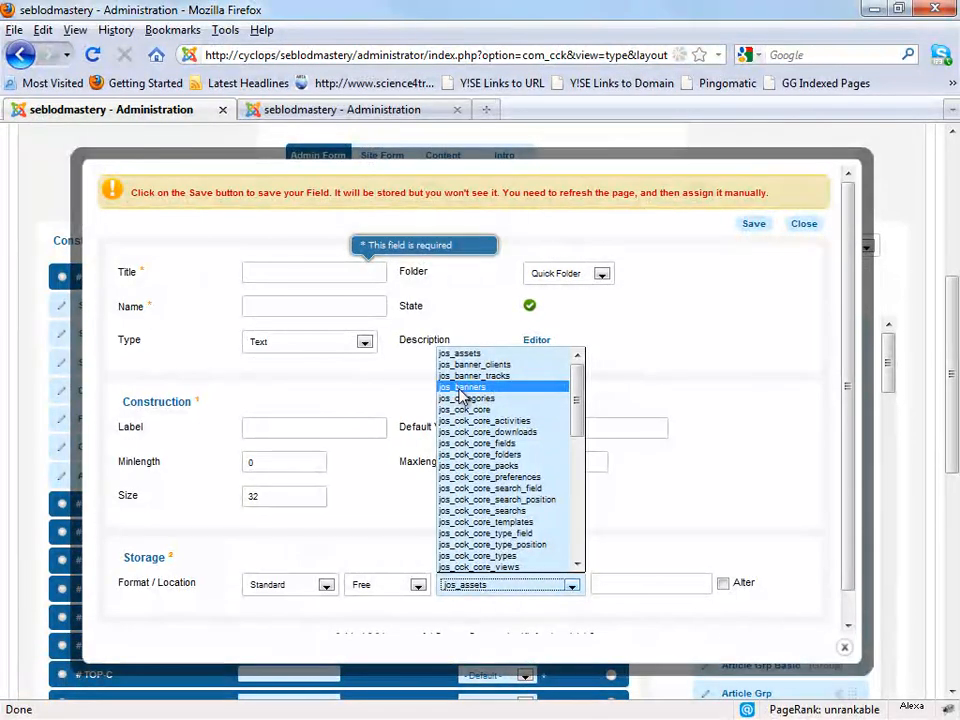
{"action": "left_click", "coordinate": [462, 388]}
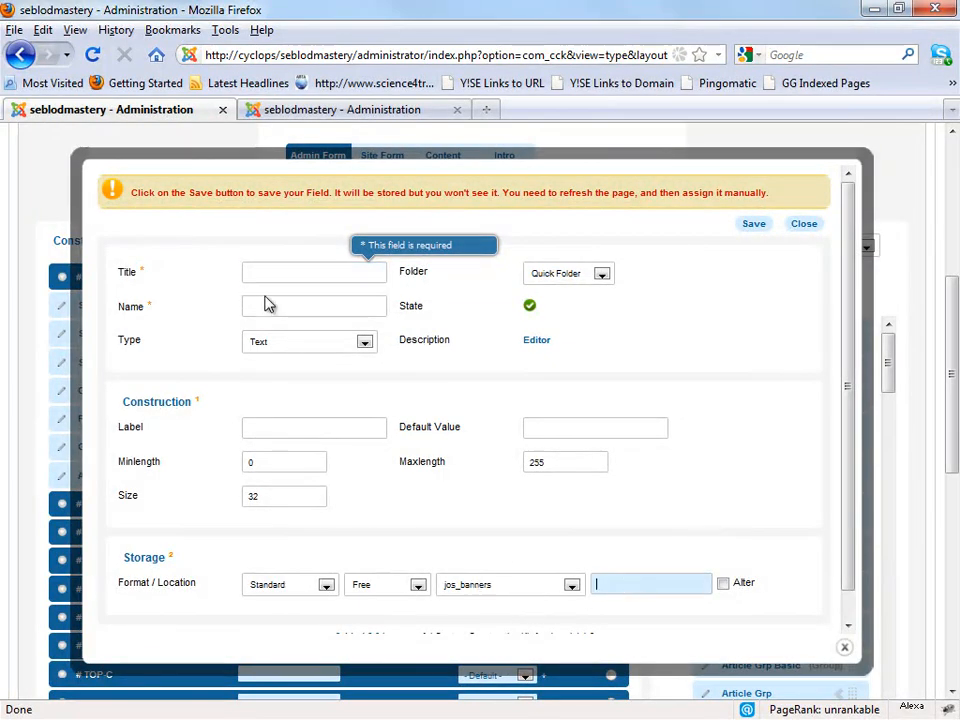
{"action": "type", "text": "banne"}
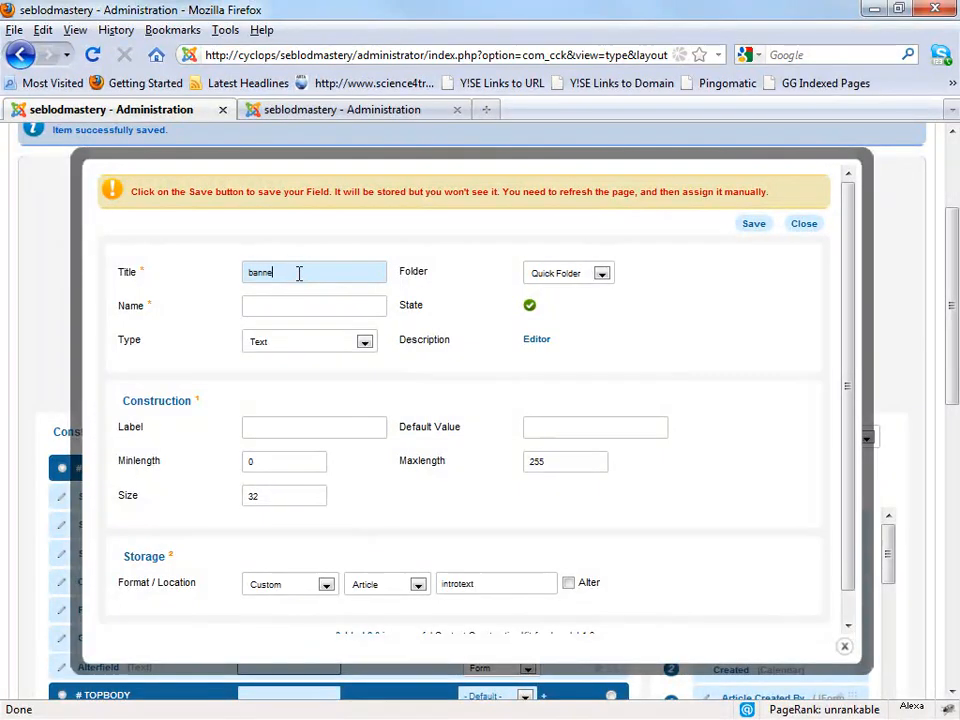
{"action": "type", "text": "rCustomData"}
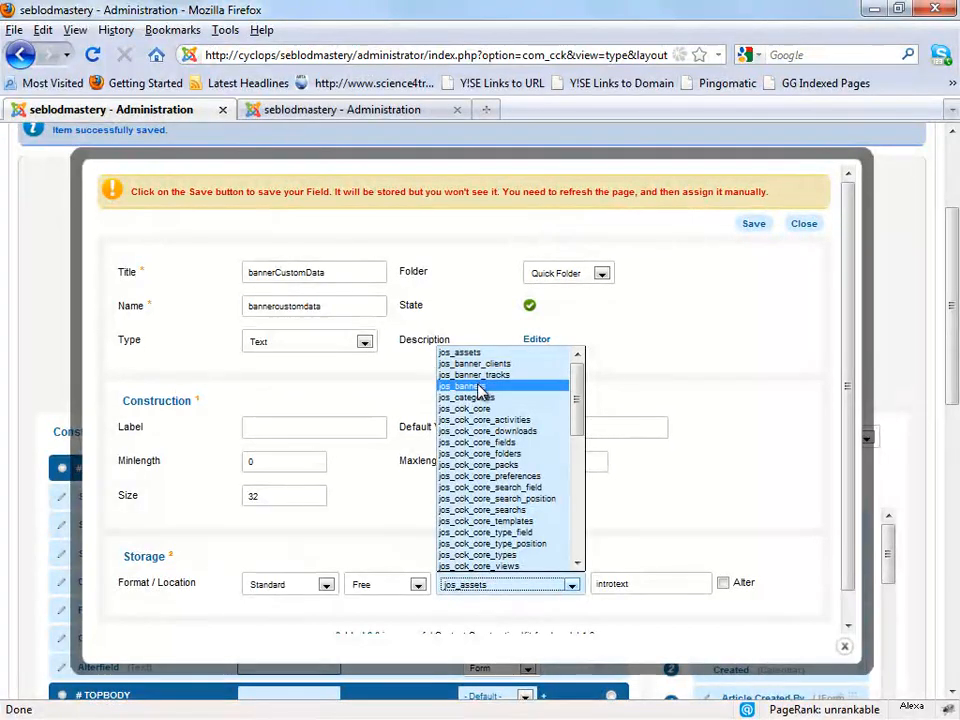
- Store it in a new customdata column of jos_banners with Alter ticked, then save and close
{"action": "left_click", "coordinate": [464, 386]}
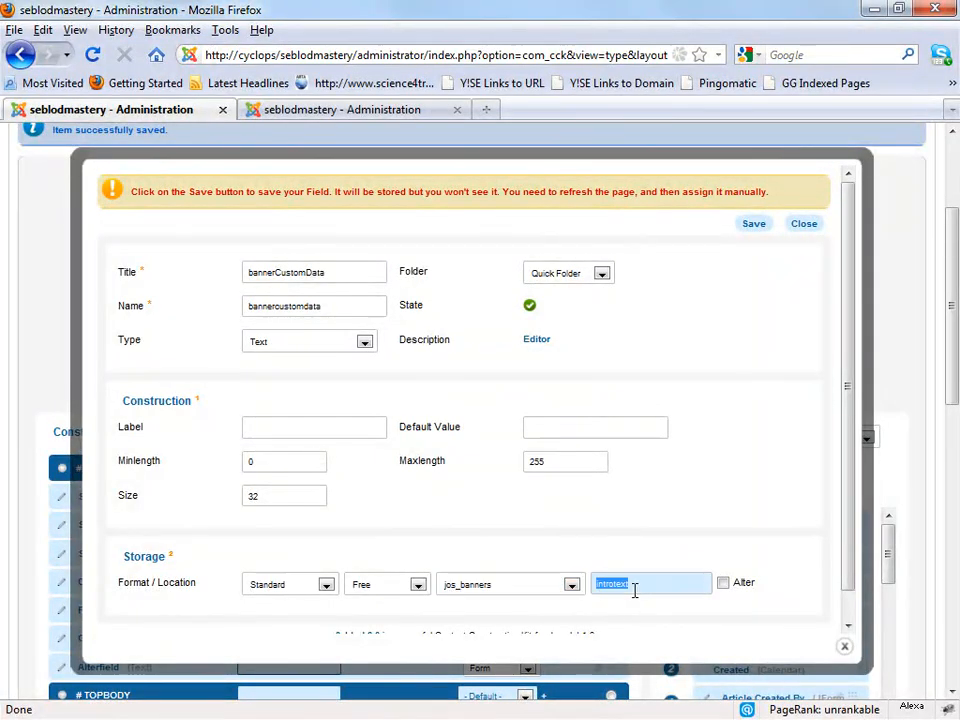
{"action": "type", "text": "customdata"}
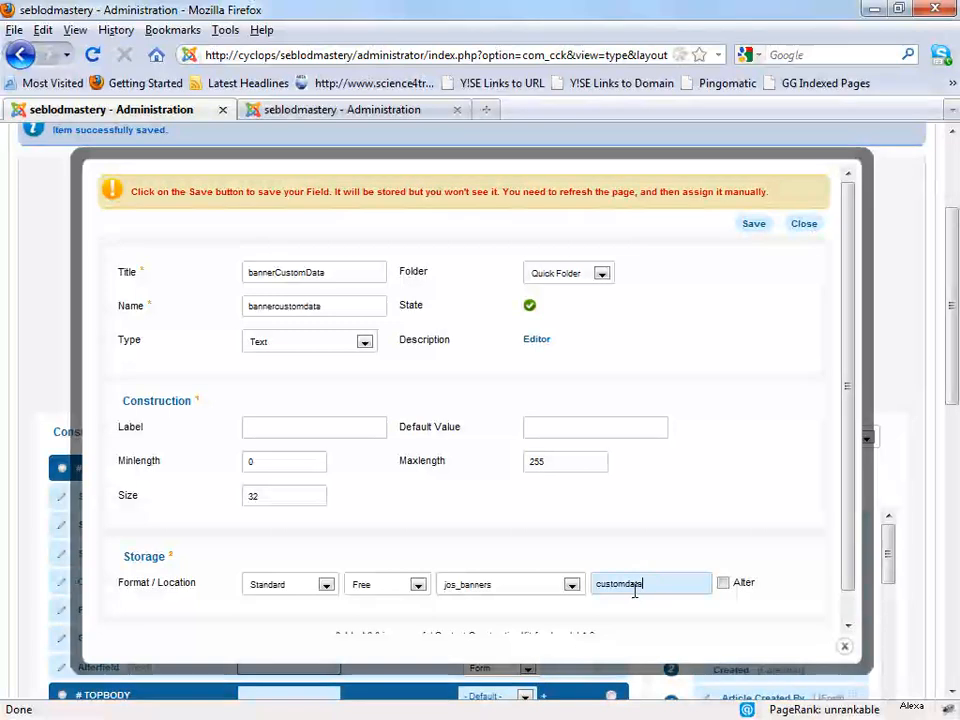
{"action": "left_click", "coordinate": [724, 582]}
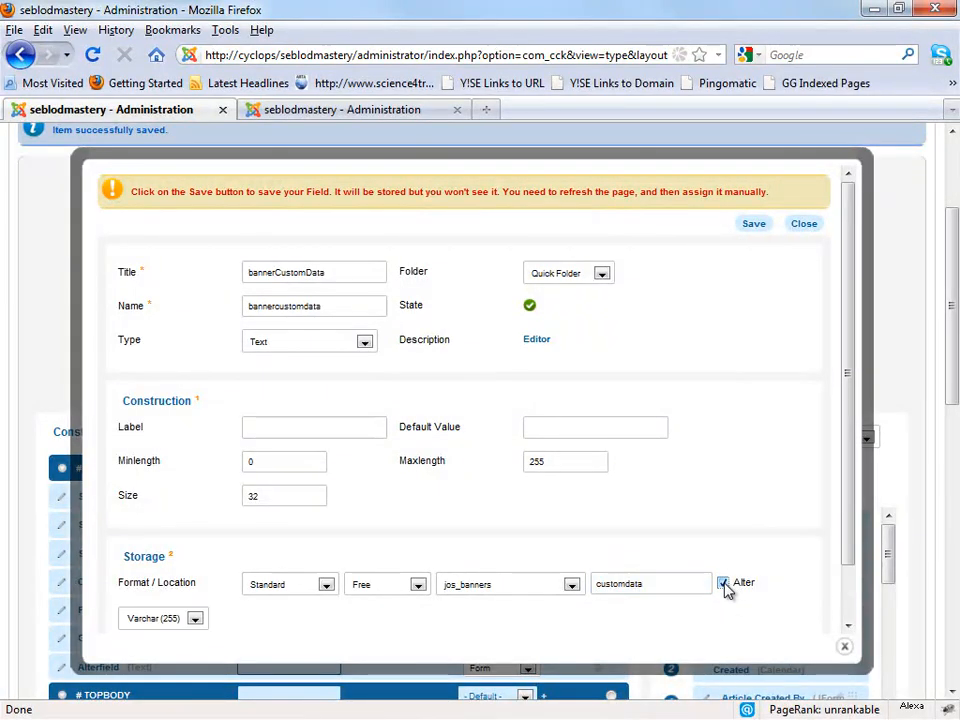
{"action": "left_click", "coordinate": [754, 224]}
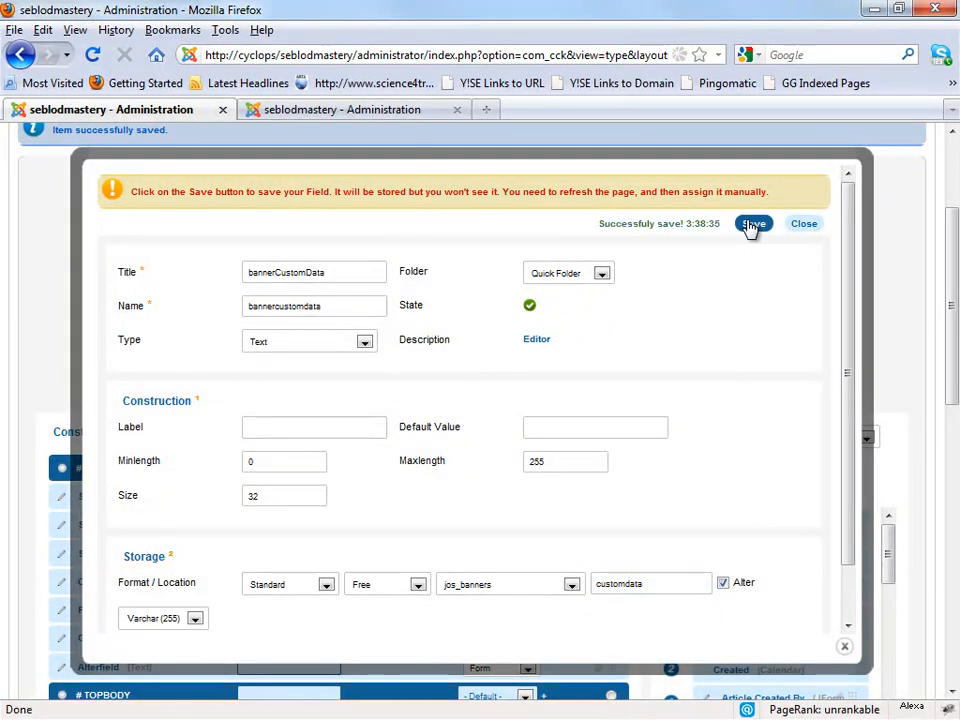
{"action": "left_click", "coordinate": [804, 224]}
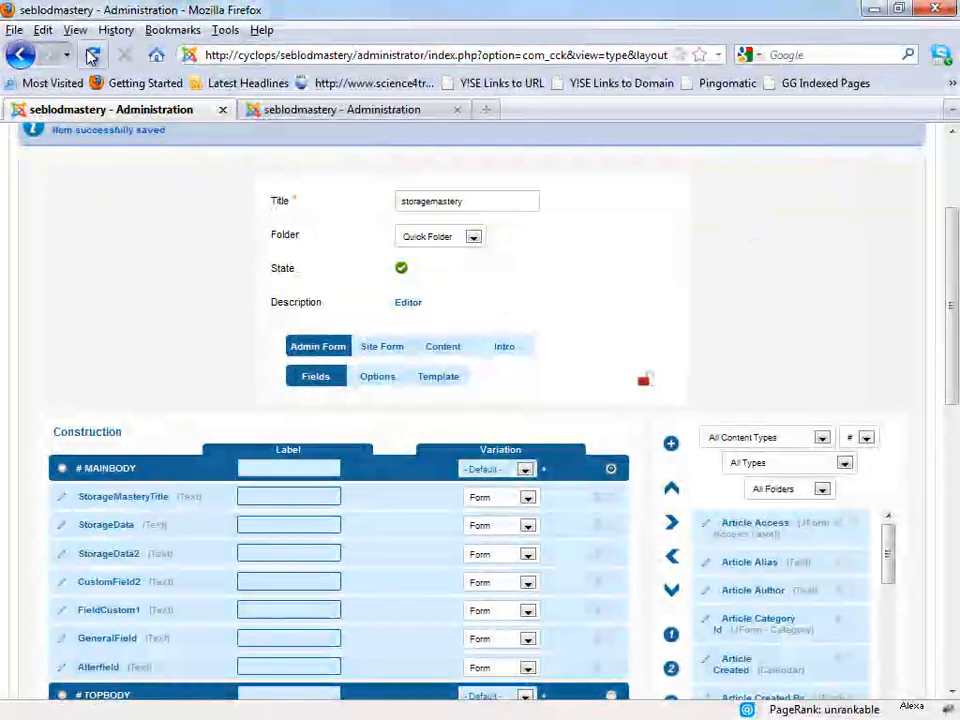
- In Navicat, view jos_banners rows and confirm the new customdata column exists
{"action": "left_click", "coordinate": [92, 56]}
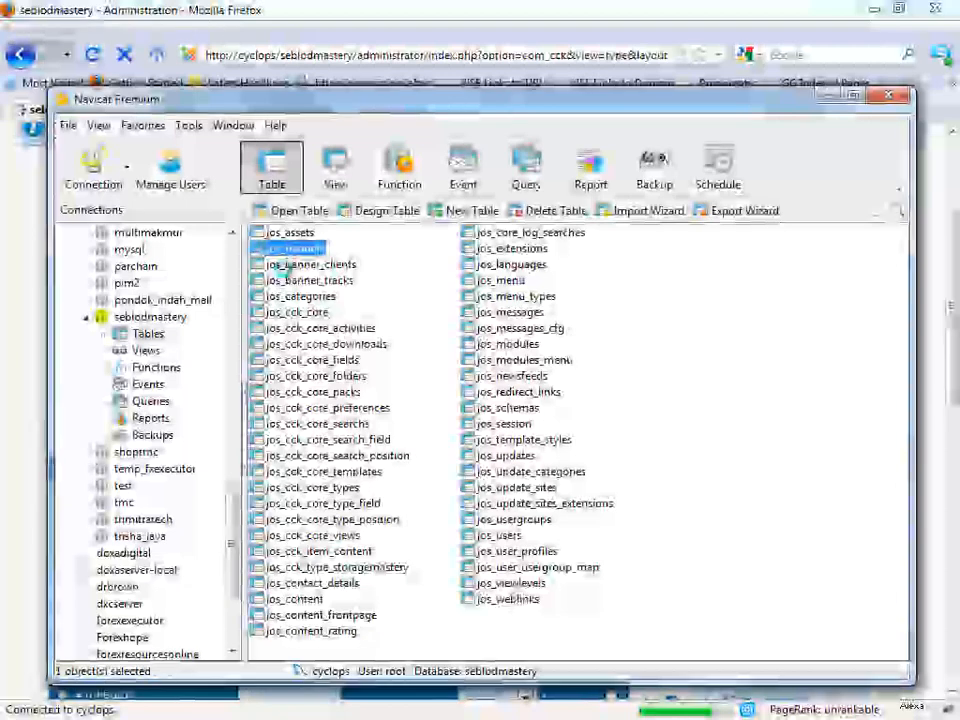
{"action": "double_click", "coordinate": [288, 232]}
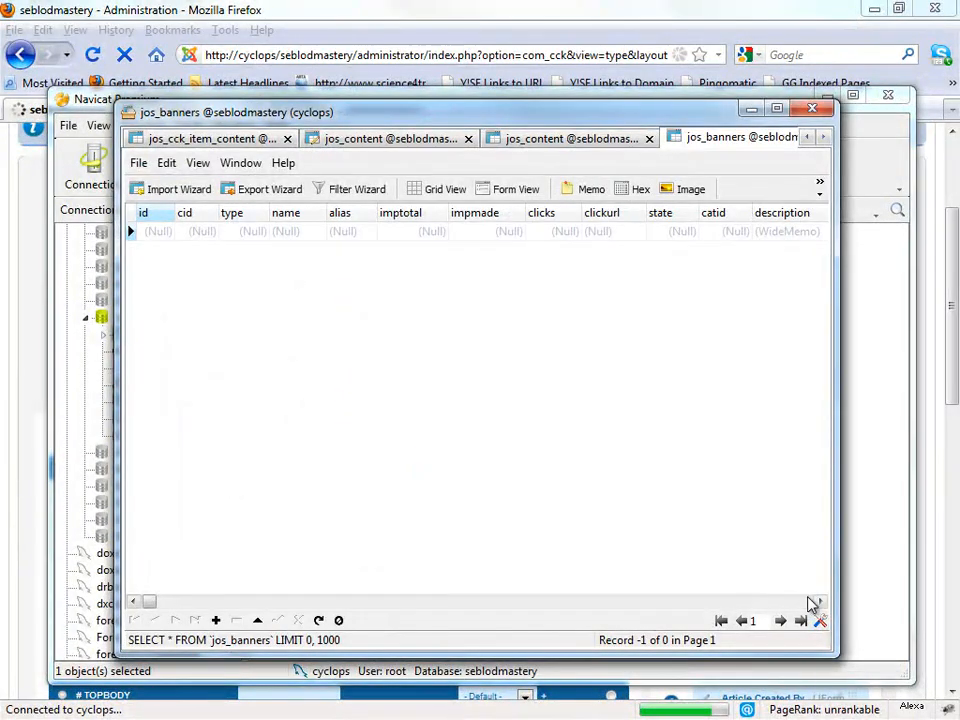
{"action": "left_click", "coordinate": [820, 600]}
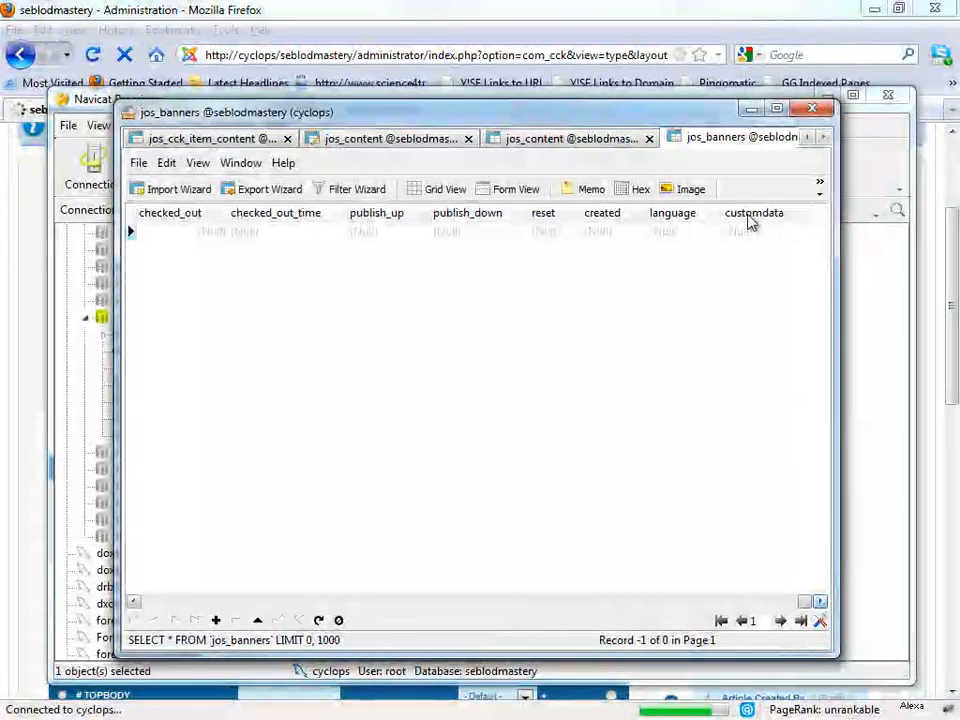
{"action": "left_click", "coordinate": [764, 230]}
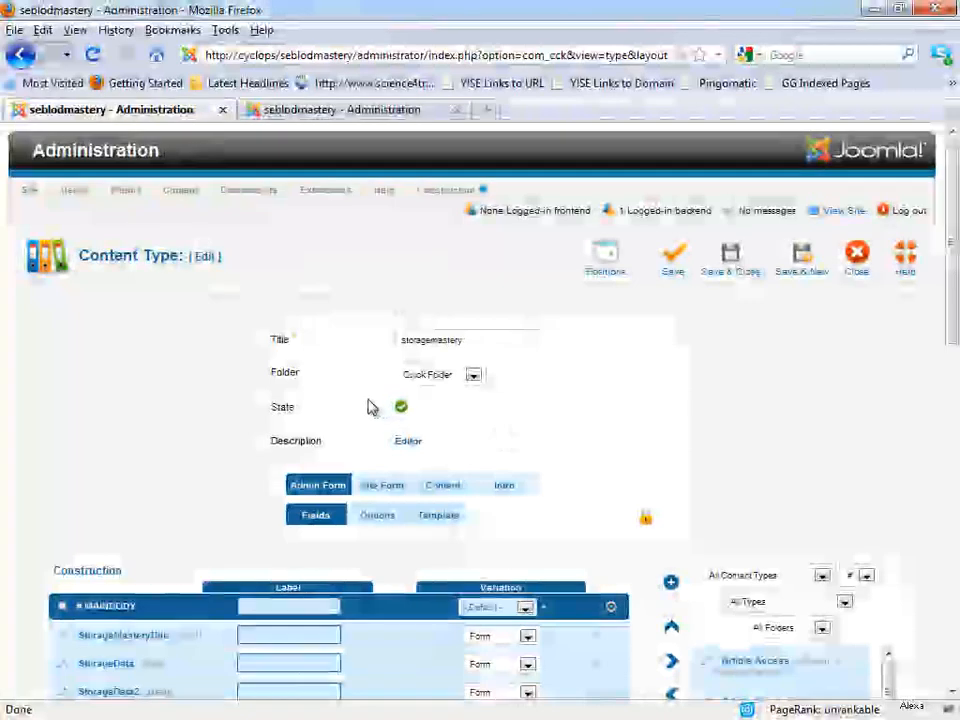
- Scroll the Content Type page down to the Construction field list
{"action": "scroll", "scroll_direction": "down", "scroll_amount": 3}
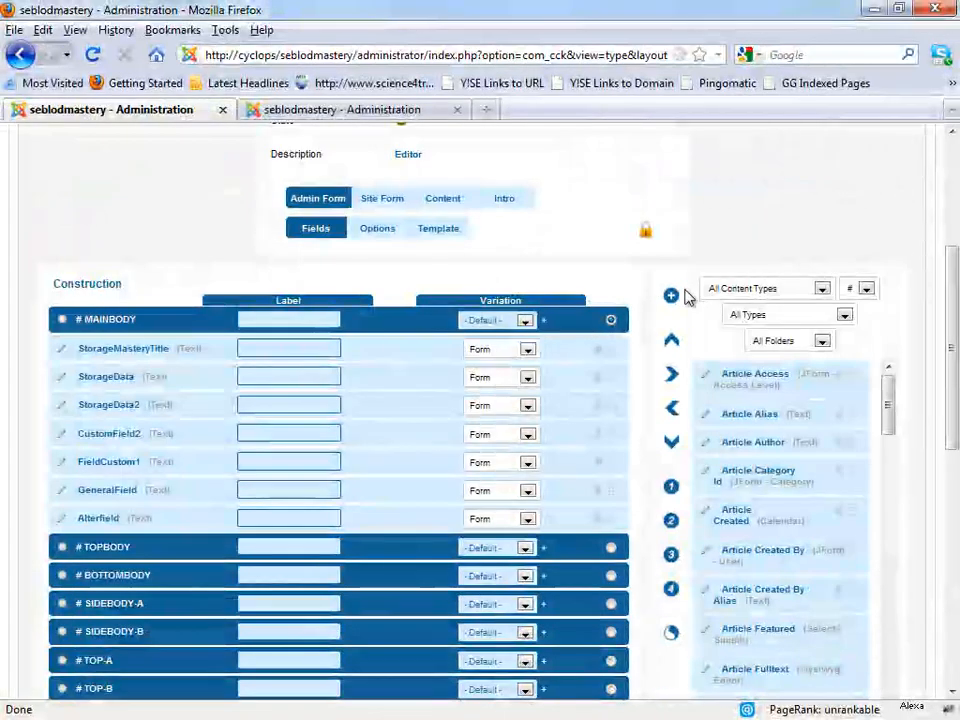